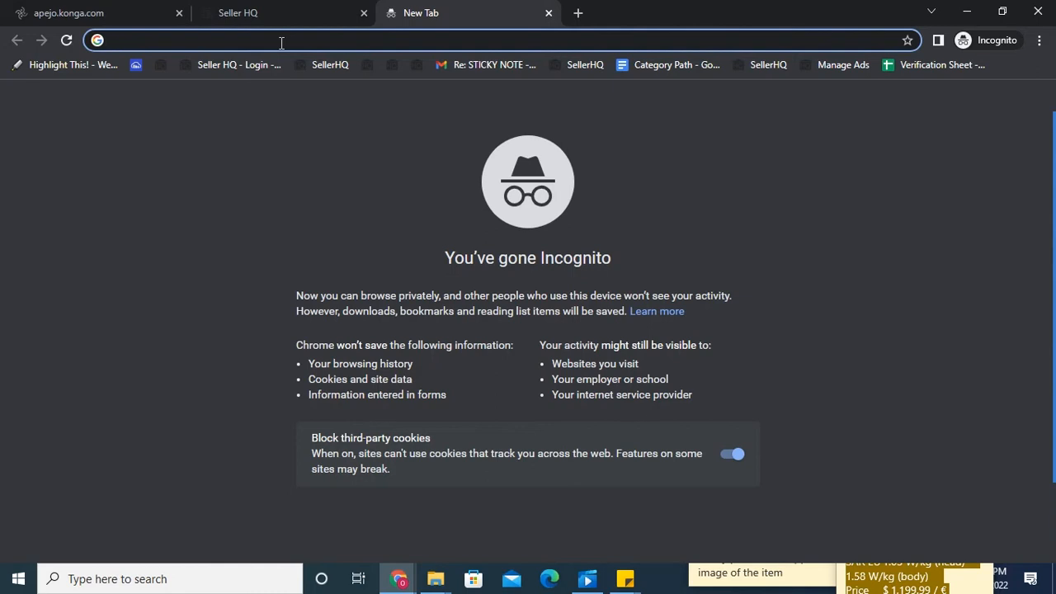
# - Search Google for 'envy 16 HPLaptop' and switch to the image results
pyautogui.write('envy')
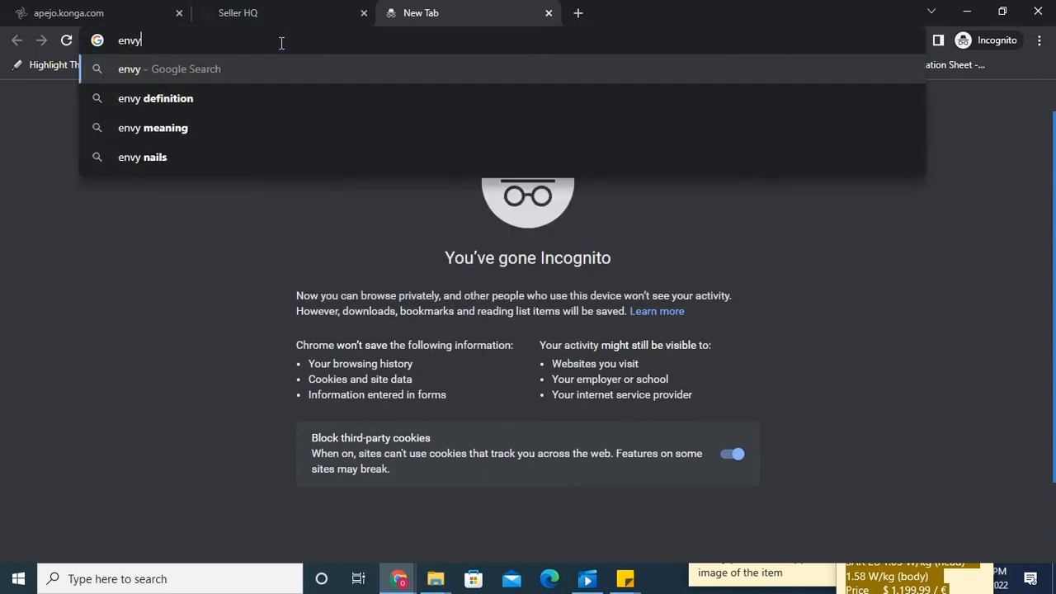
pyautogui.write('1')
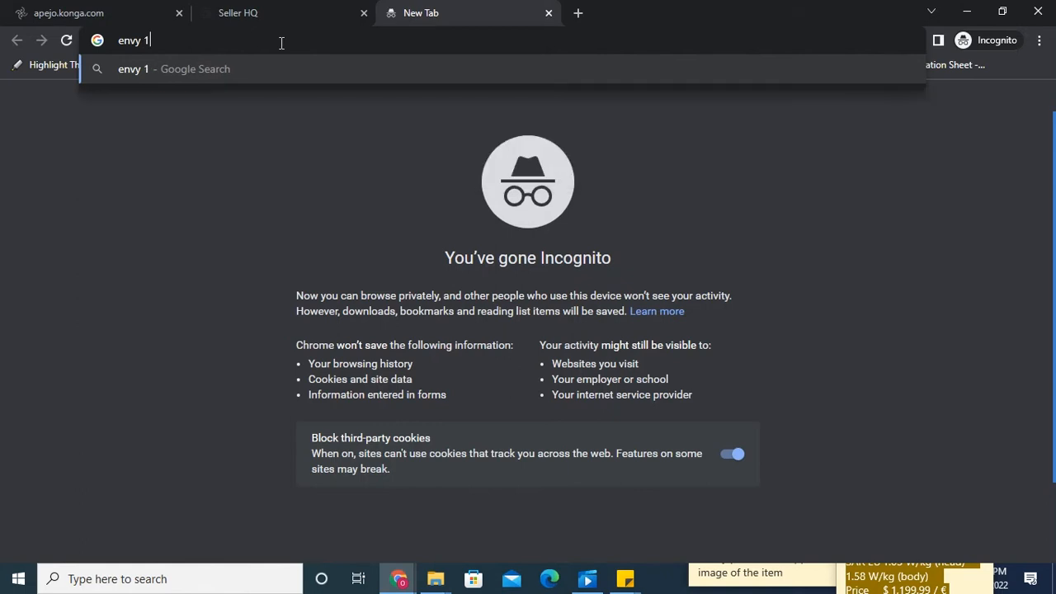
pyautogui.write('6 H')
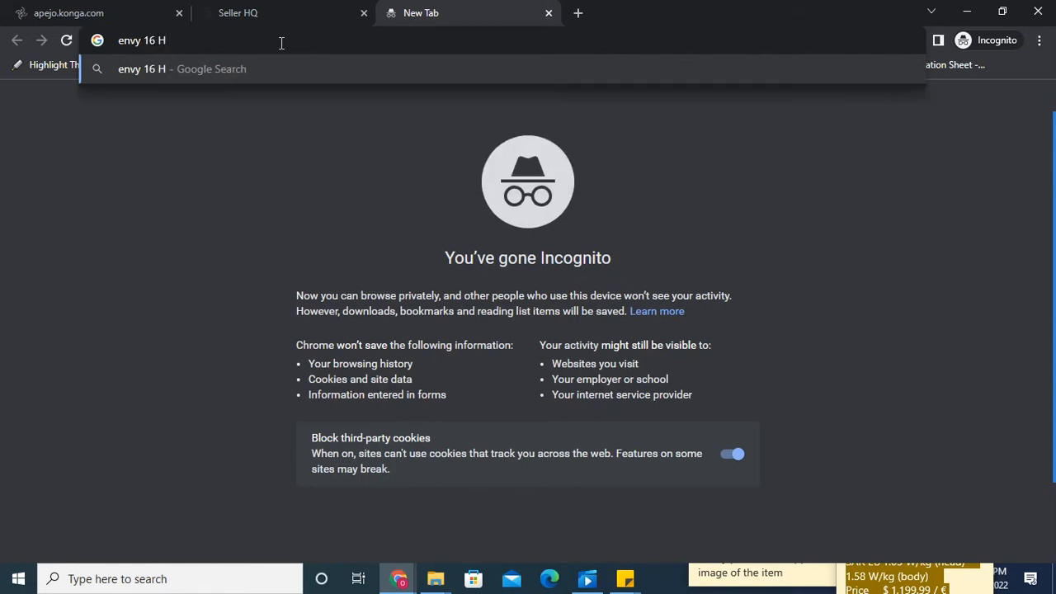
pyautogui.write('PLa')
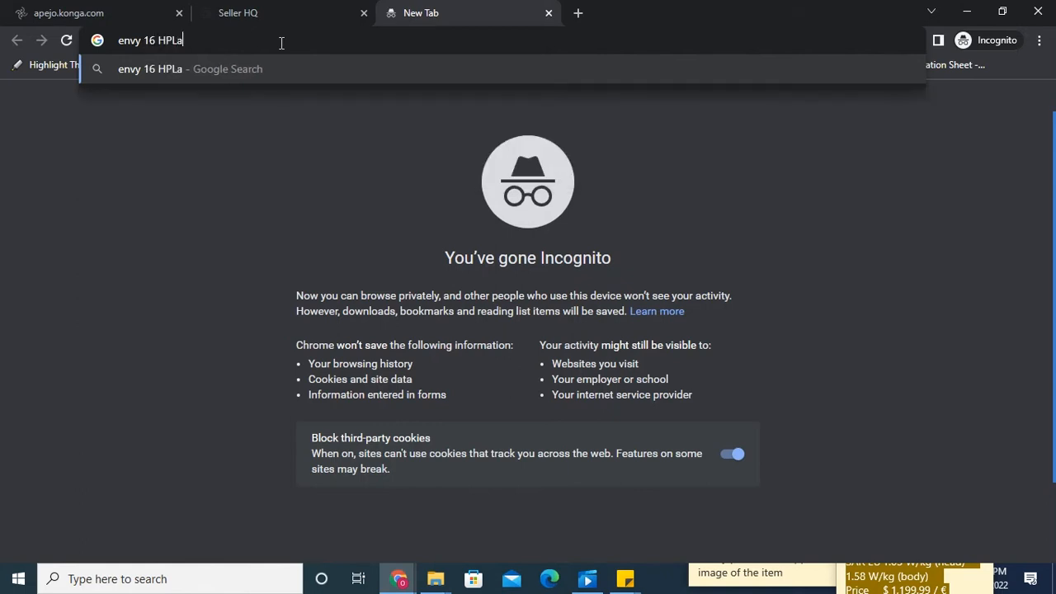
pyautogui.press('Return')
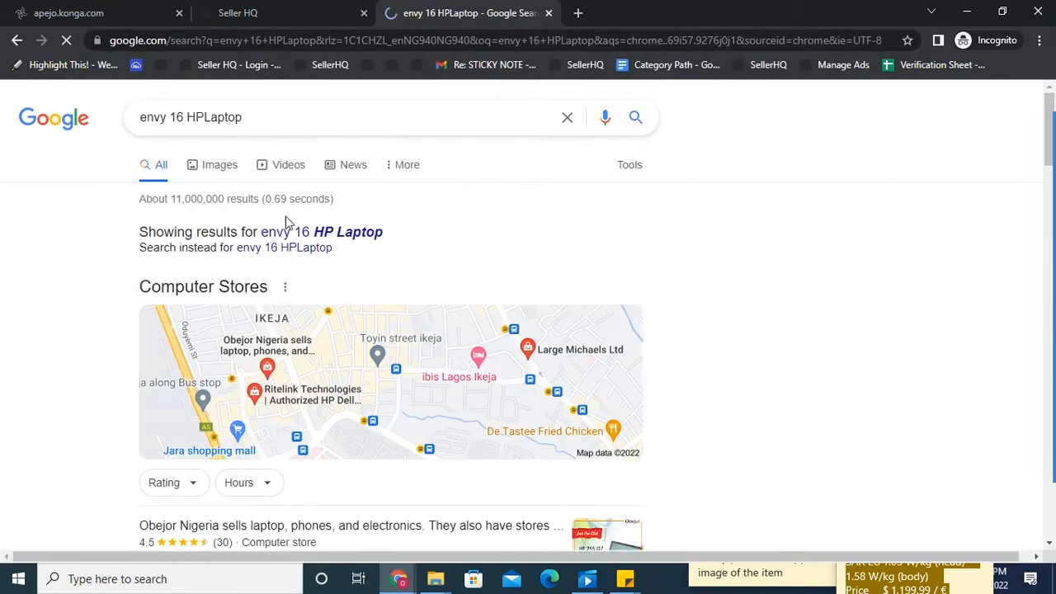
pyautogui.click(220, 165)
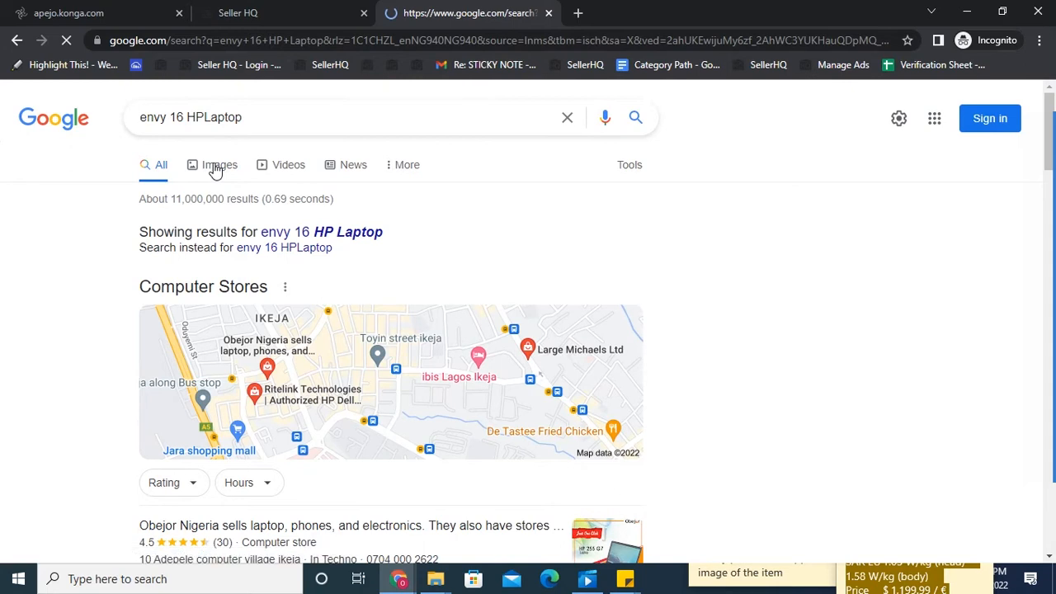
pyautogui.click(220, 165)
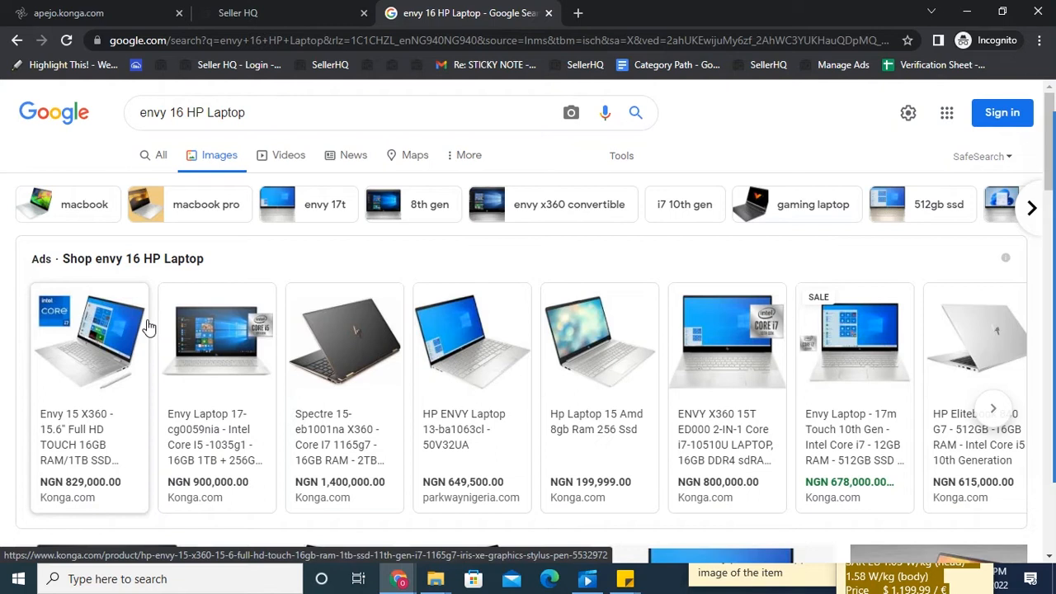
pyautogui.moveTo(244, 236)
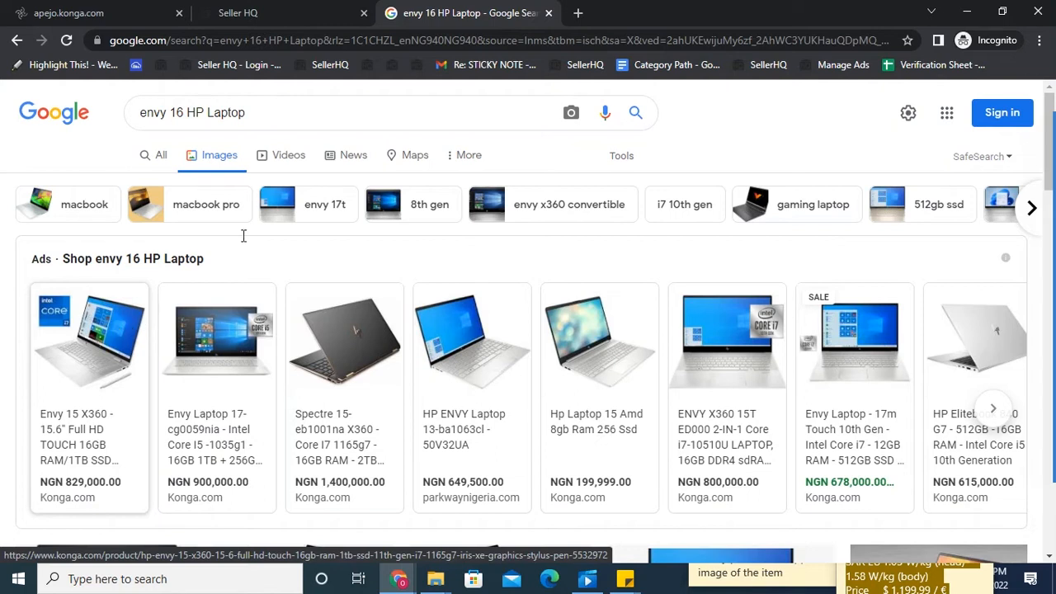
# - Filter the laptop images via Tools to Size: Large and Color: White
pyautogui.click(621, 155)
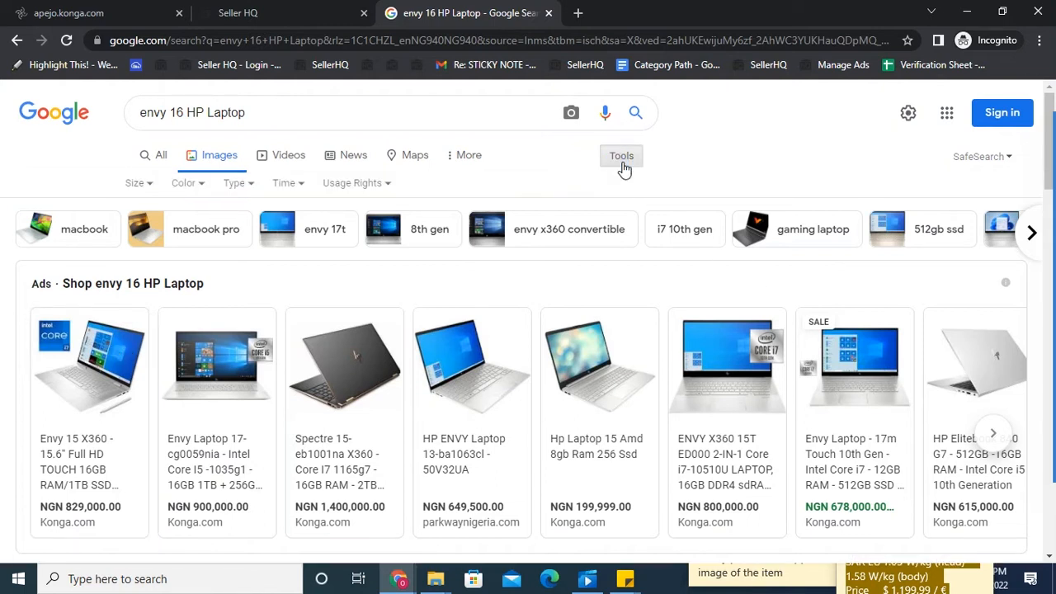
pyautogui.moveTo(180, 185)
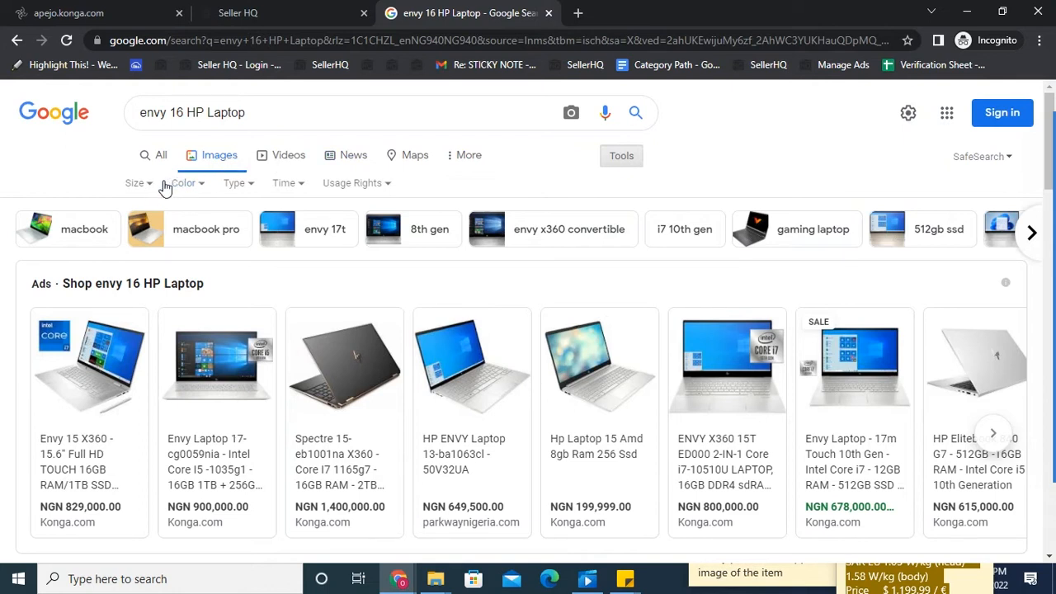
pyautogui.click(139, 182)
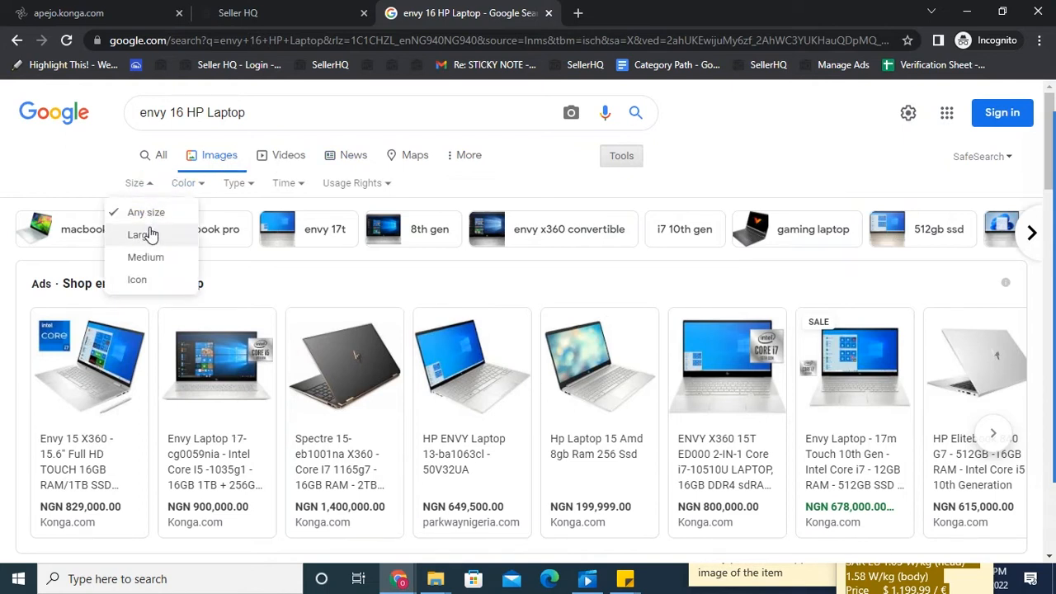
pyautogui.click(139, 235)
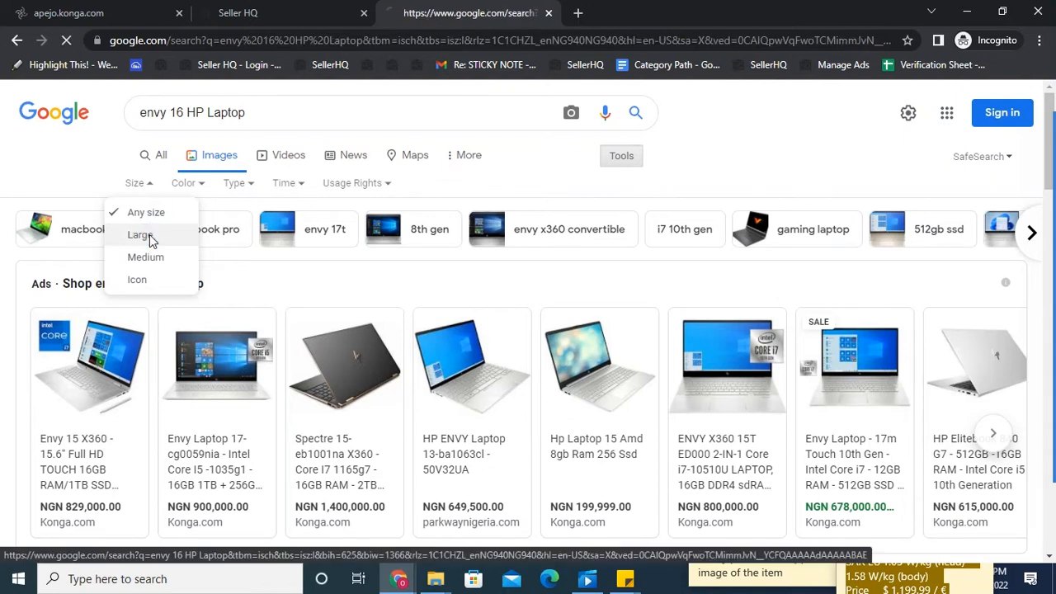
pyautogui.click(139, 234)
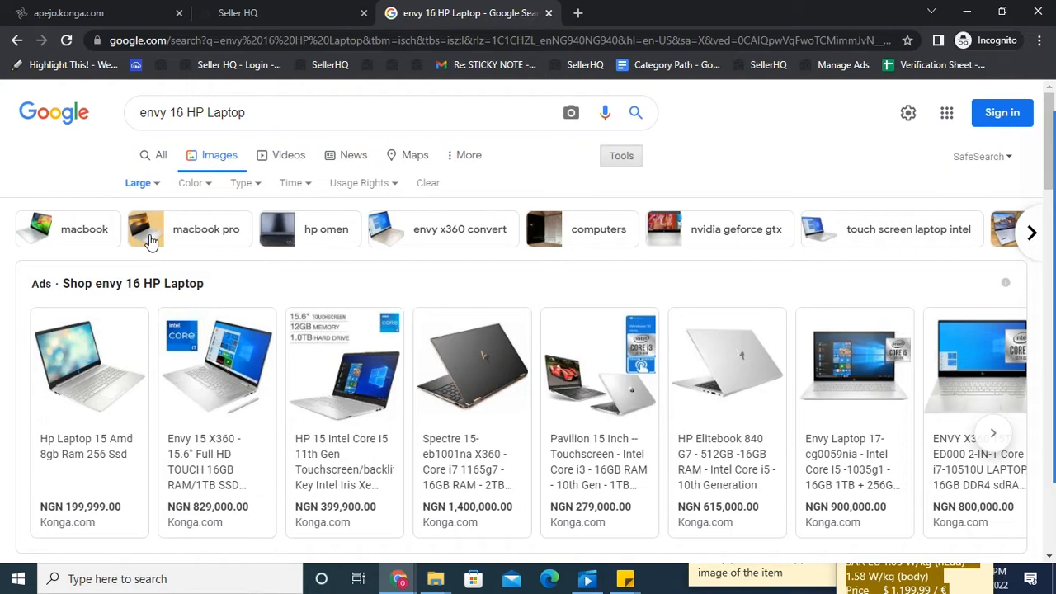
pyautogui.moveTo(157, 188)
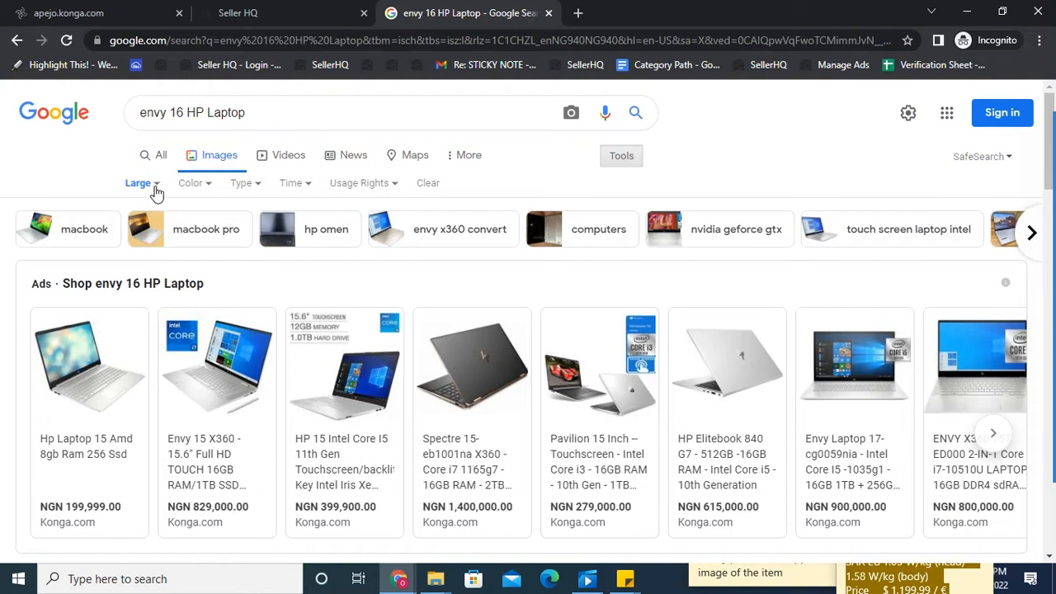
pyautogui.click(192, 181)
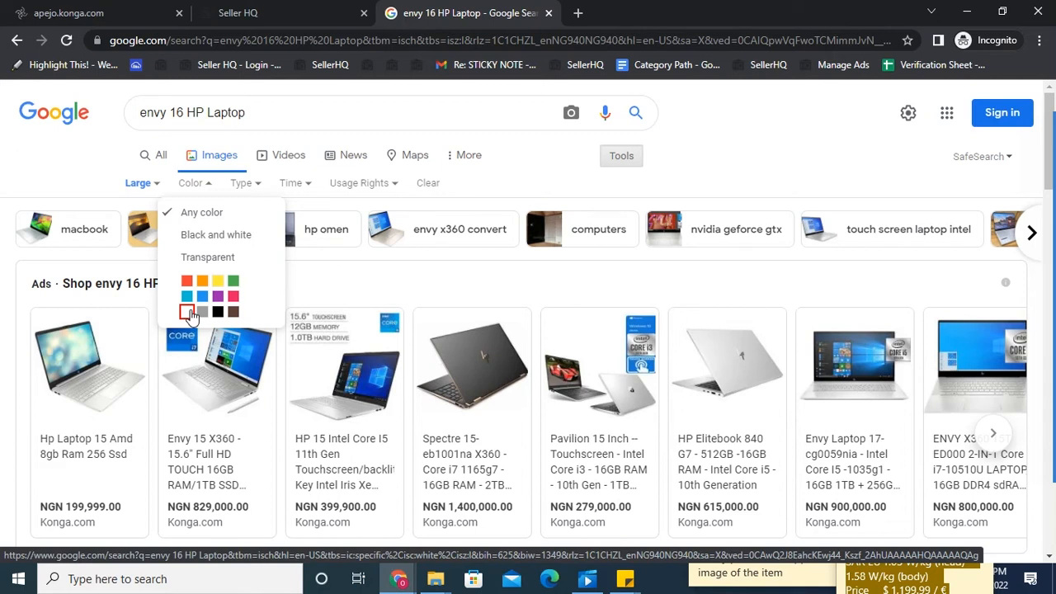
pyautogui.click(188, 312)
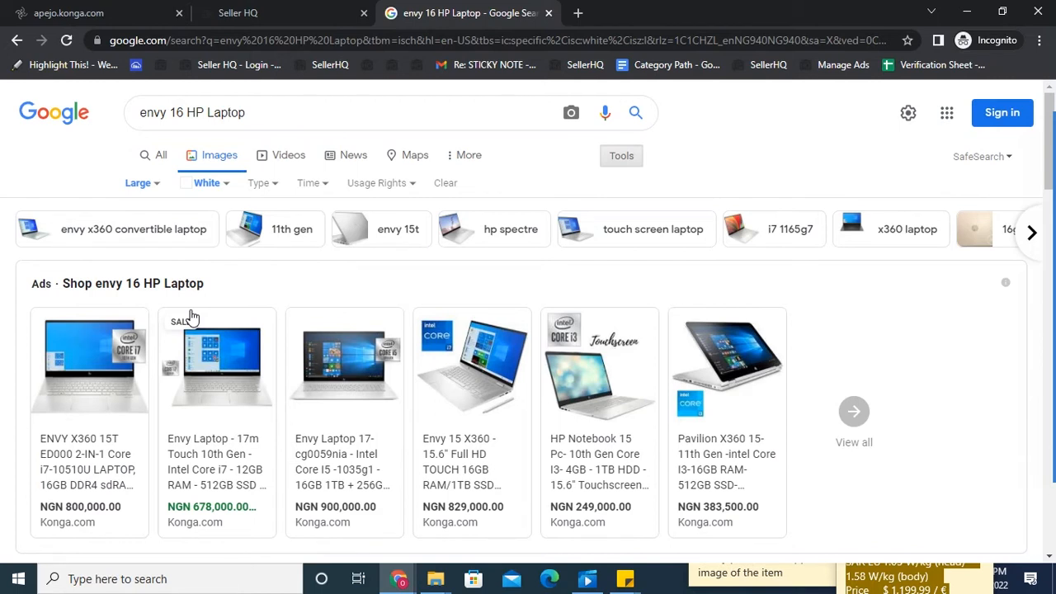
pyautogui.click(262, 182)
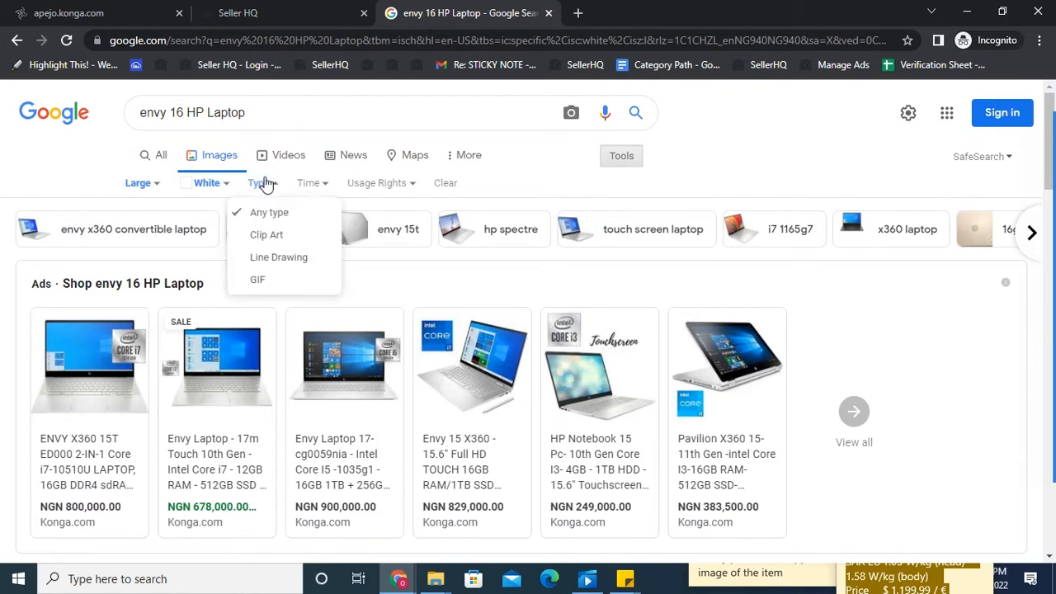
pyautogui.moveTo(274, 224)
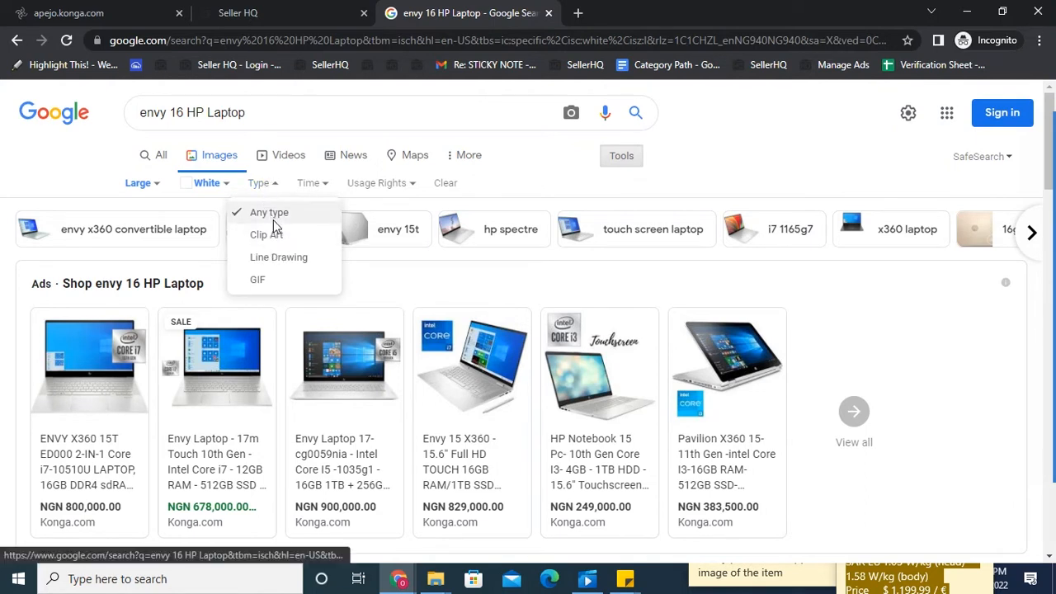
pyautogui.moveTo(277, 258)
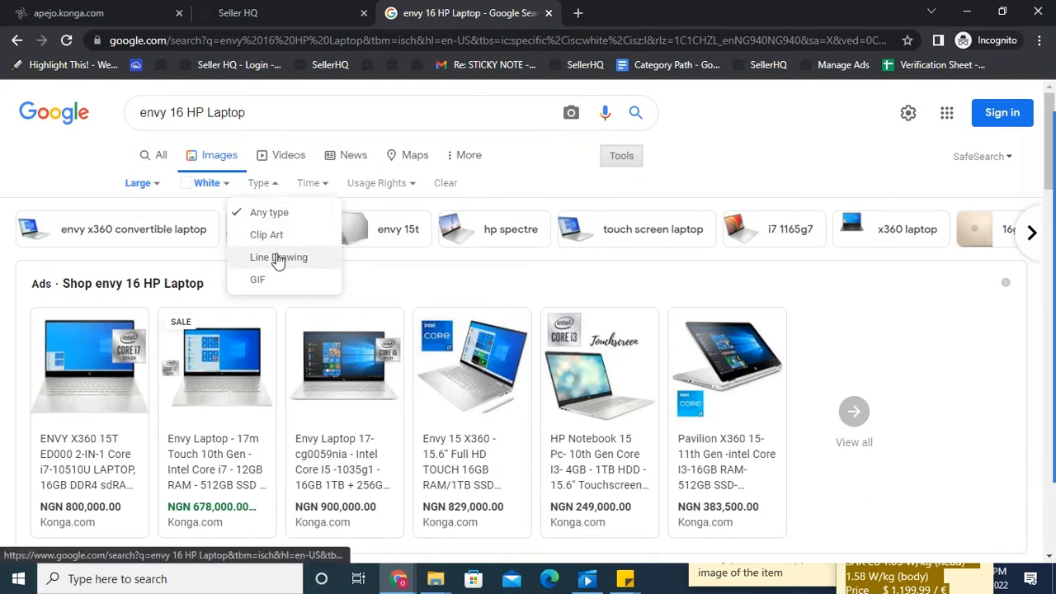
pyautogui.moveTo(270, 213)
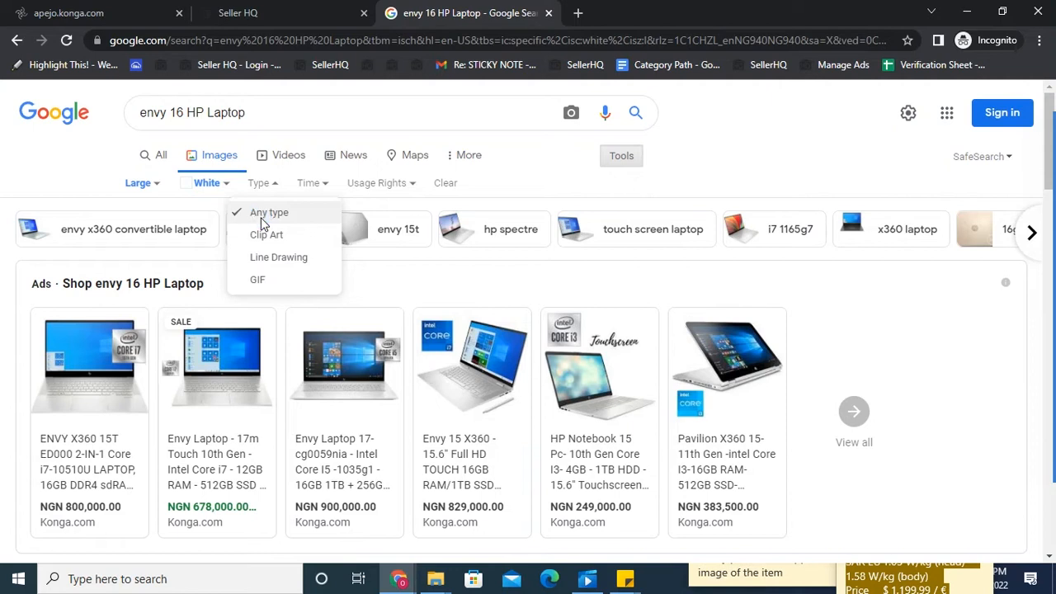
pyautogui.moveTo(273, 213)
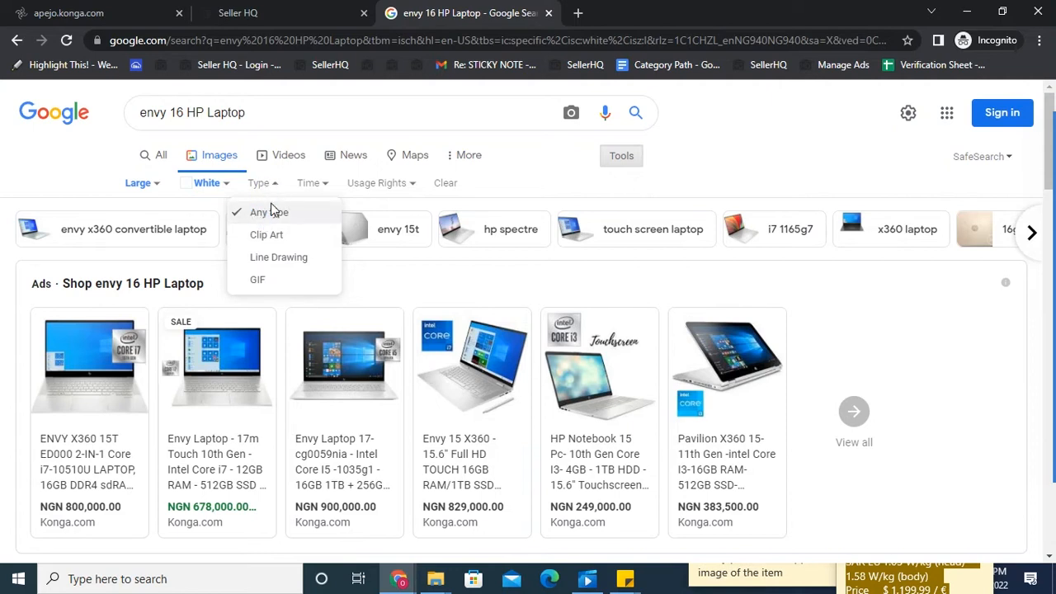
# - Browse the filtered results and preview the silver and navy laptop photo
pyautogui.scroll(-3)
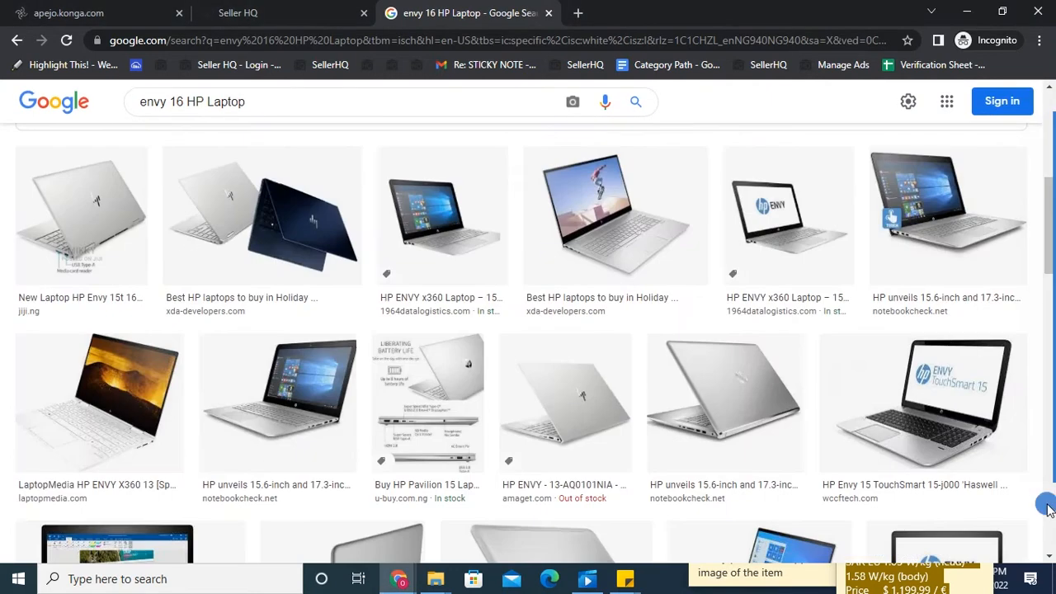
pyautogui.moveTo(169, 238)
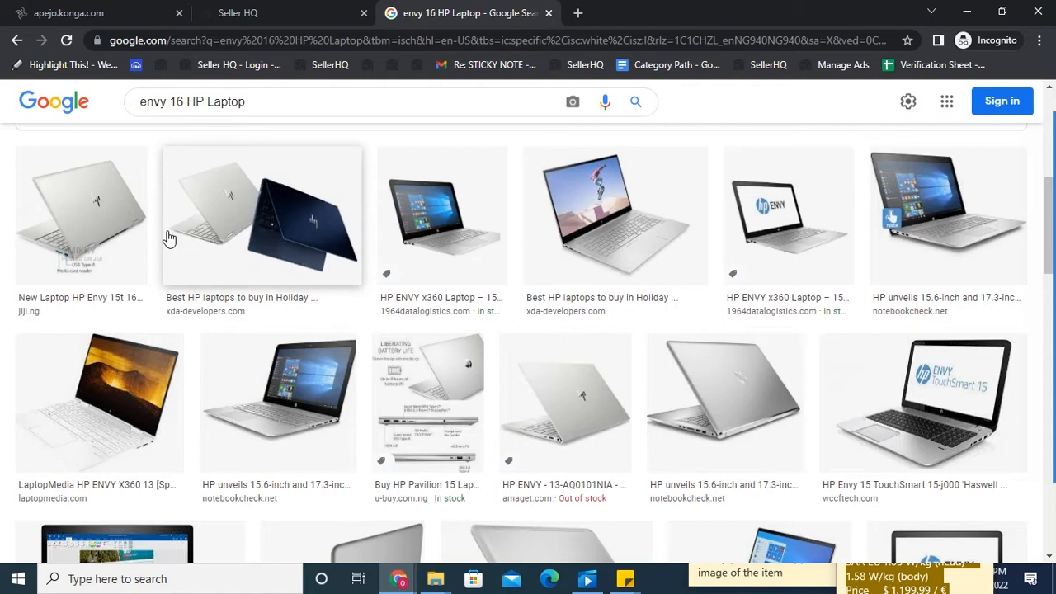
pyautogui.moveTo(511, 345)
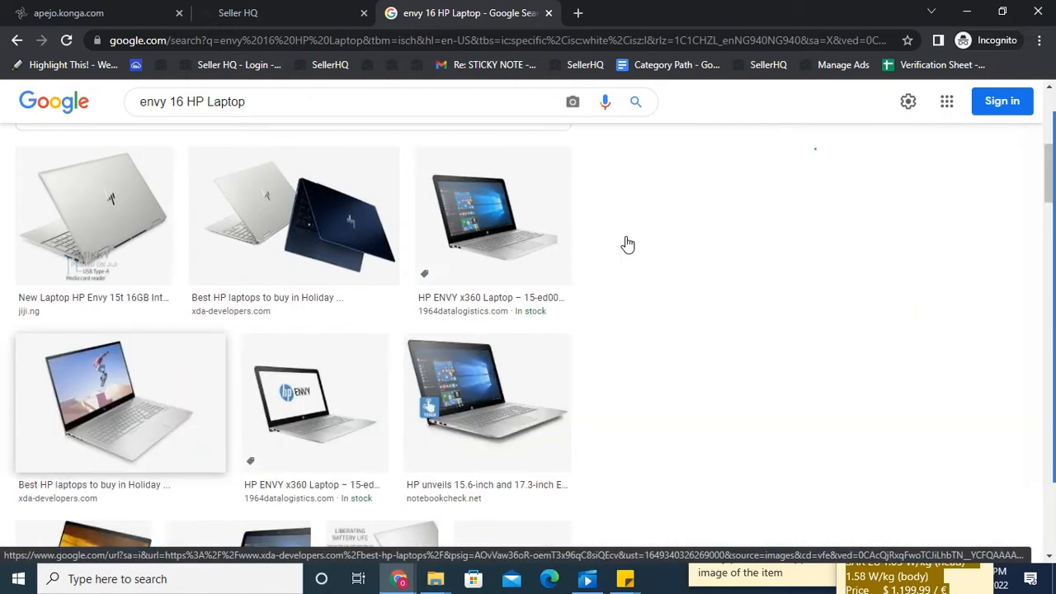
pyautogui.click(18, 39)
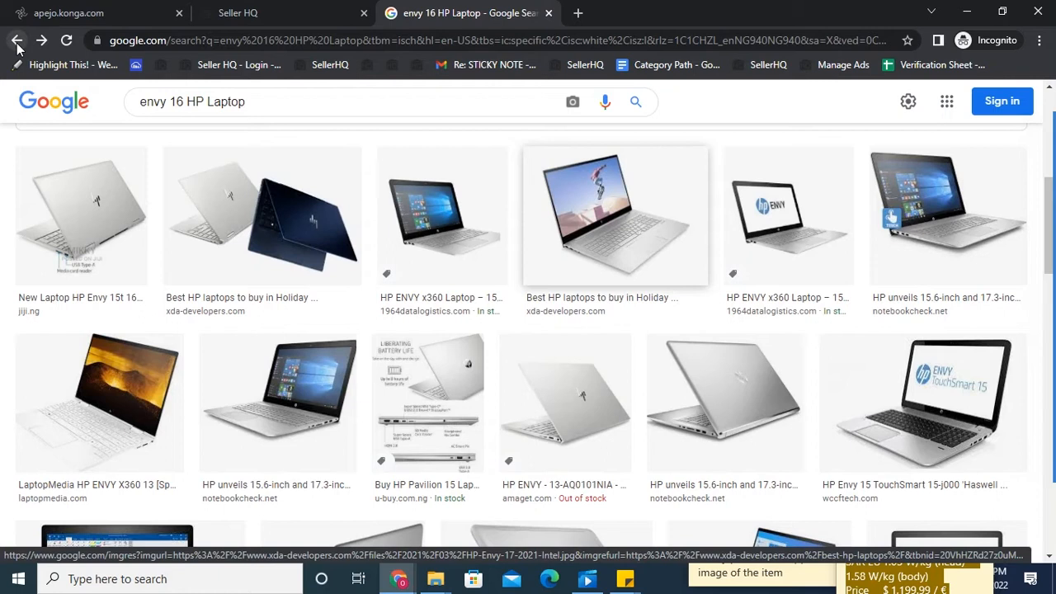
pyautogui.moveTo(907, 97)
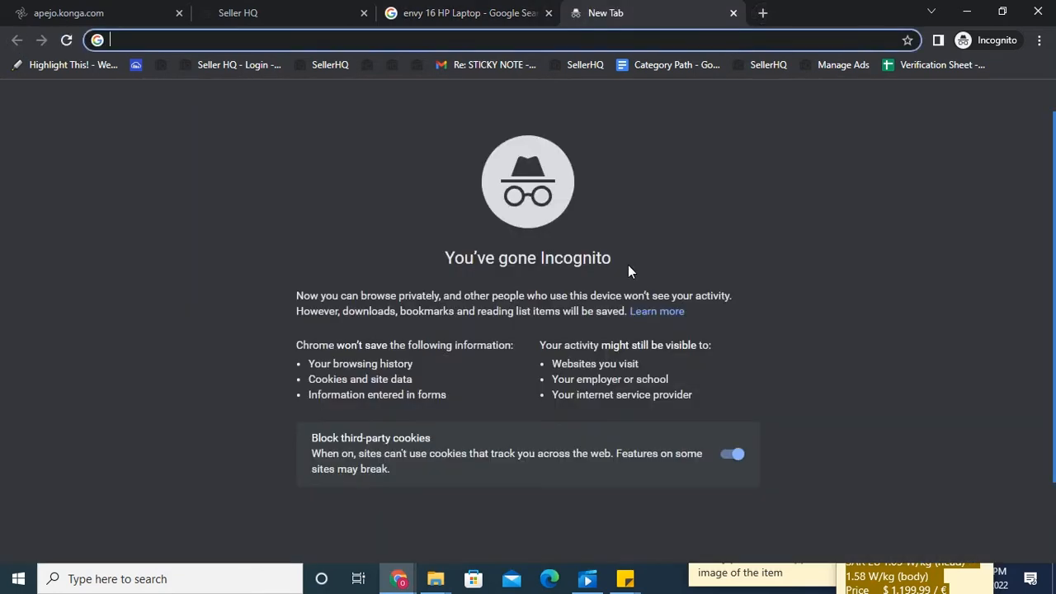
pyautogui.moveTo(822, 507)
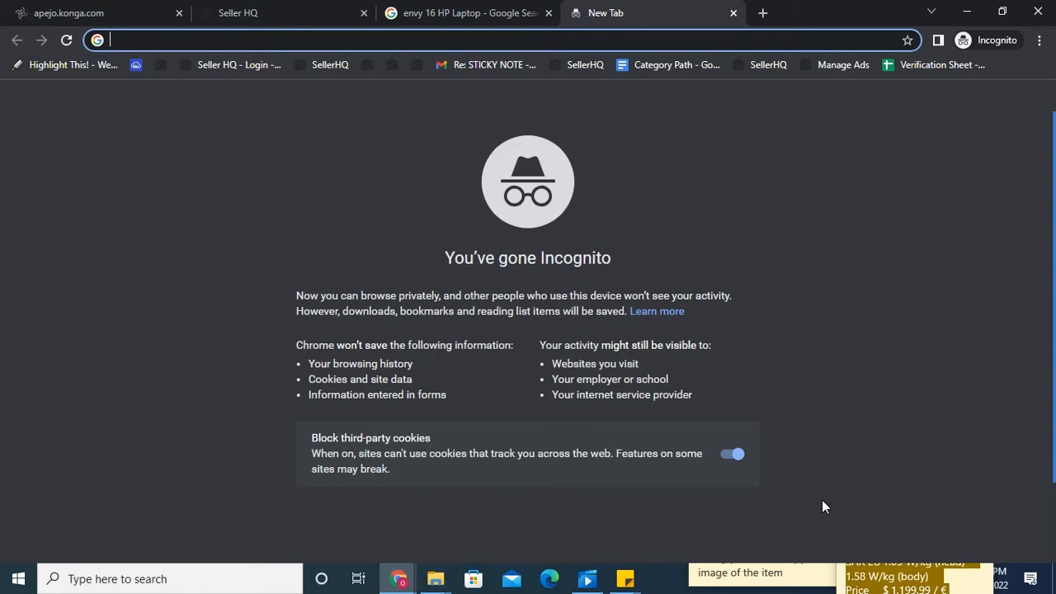
pyautogui.moveTo(939, 446)
pyautogui.write('canva')
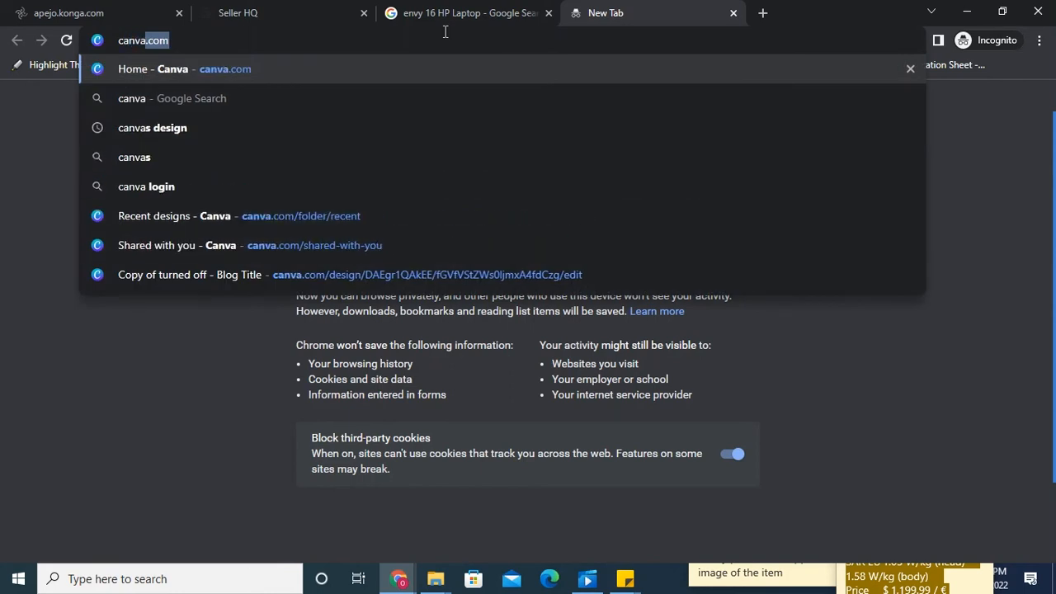
# - Load canva.com and browse its Design menu and home page templates
pyautogui.write('.com')
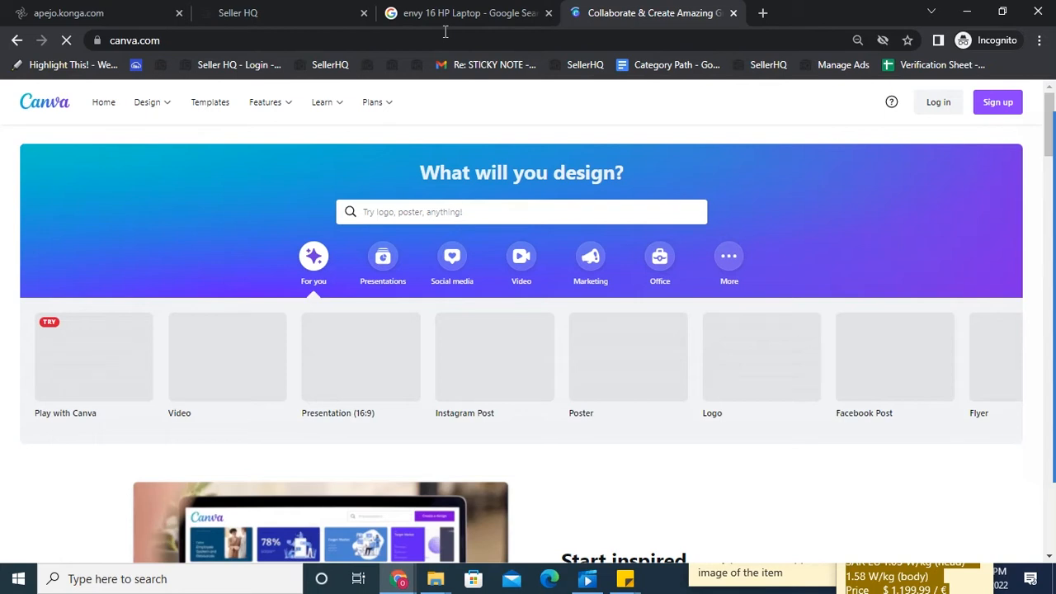
pyautogui.moveTo(316, 132)
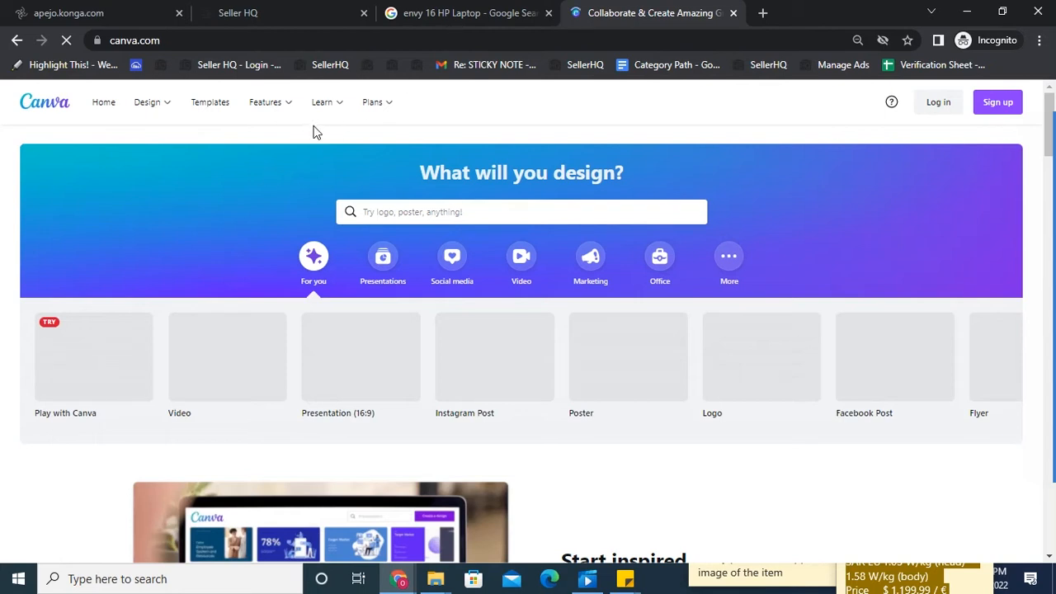
pyautogui.moveTo(162, 112)
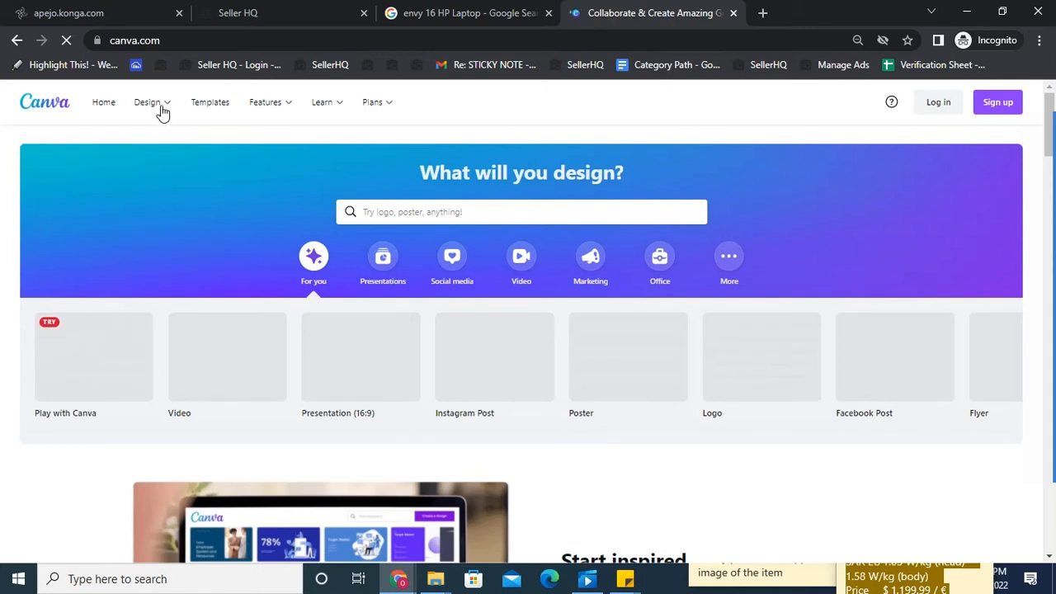
pyautogui.click(151, 102)
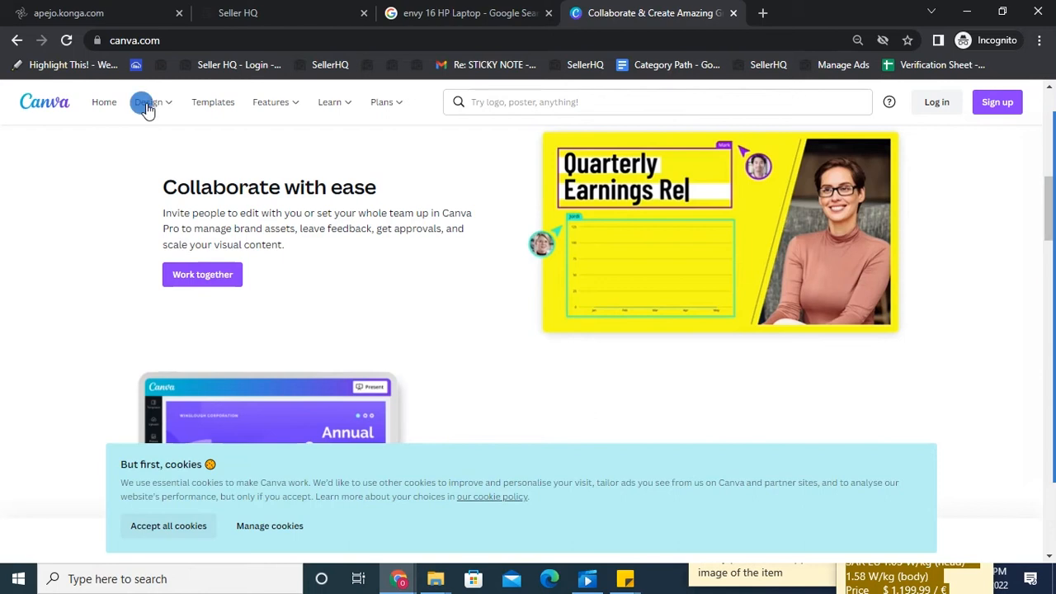
pyautogui.click(104, 102)
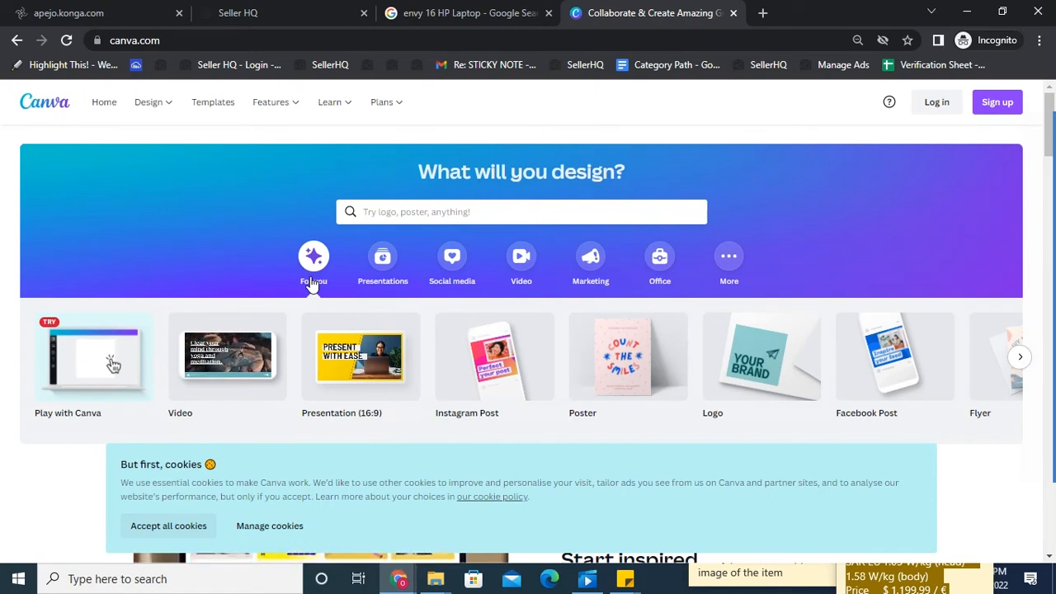
pyautogui.click(149, 102)
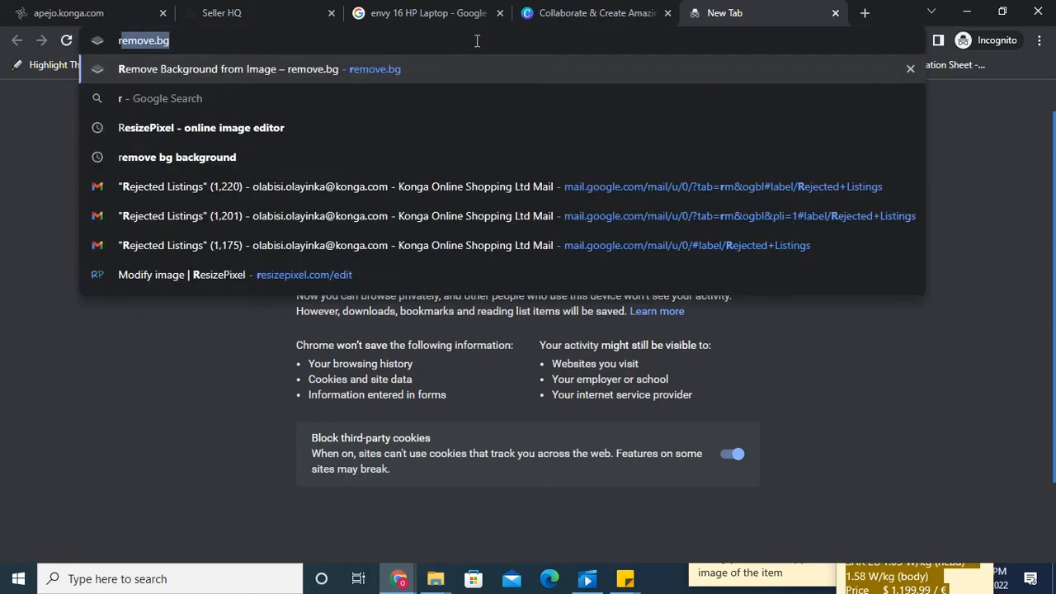
# - Enter remove.bg in the new tab's address bar to reach the background remover
pyautogui.write('remove')
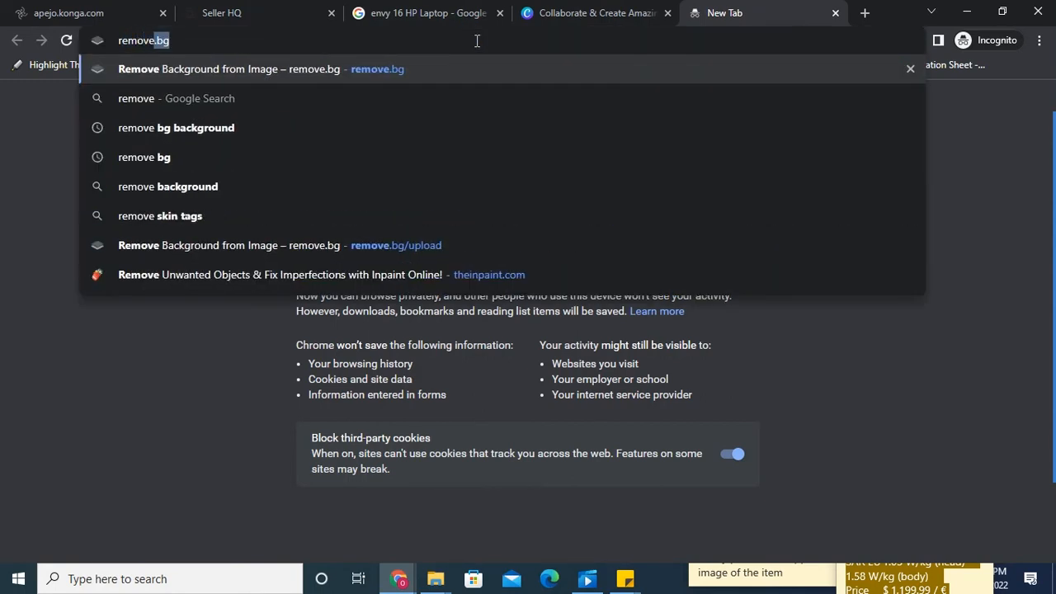
pyautogui.write('.bg')
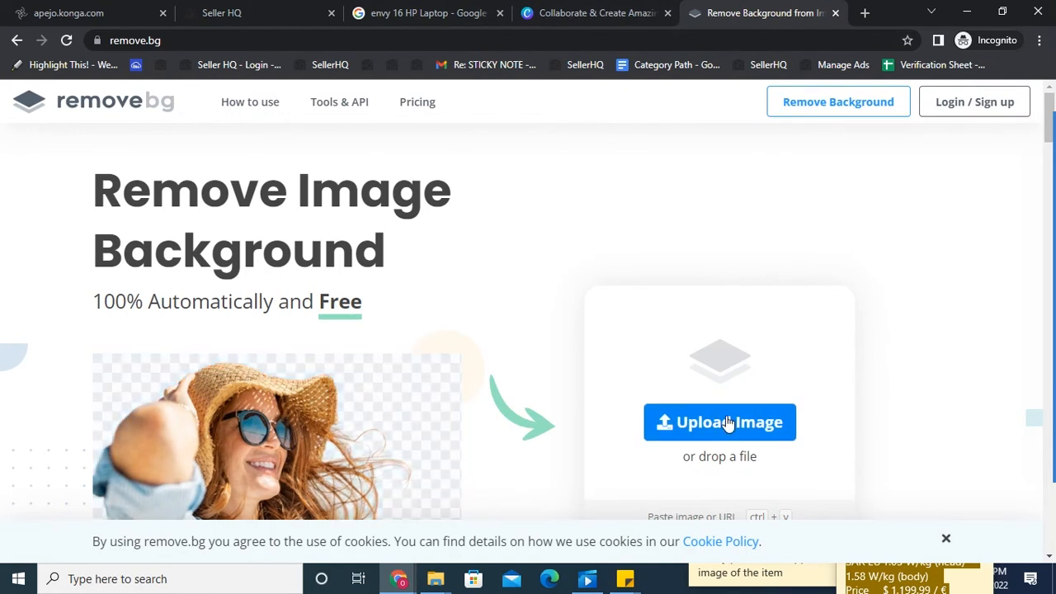
# - Start an image upload, search for 'istock', then switch to the Pictures folder
pyautogui.click(719, 422)
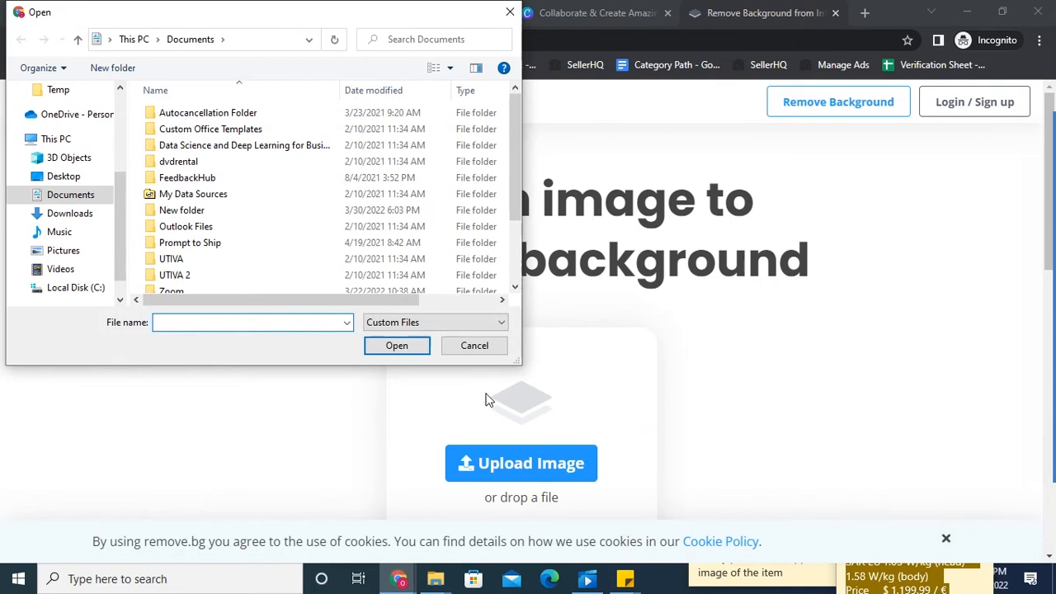
pyautogui.click(251, 322)
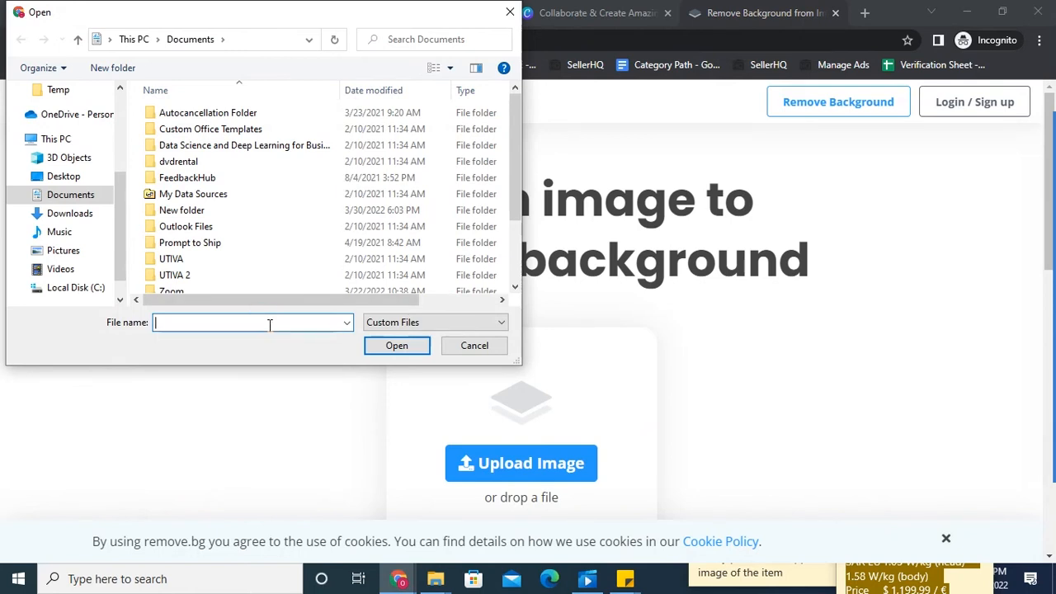
pyautogui.write('istoc')
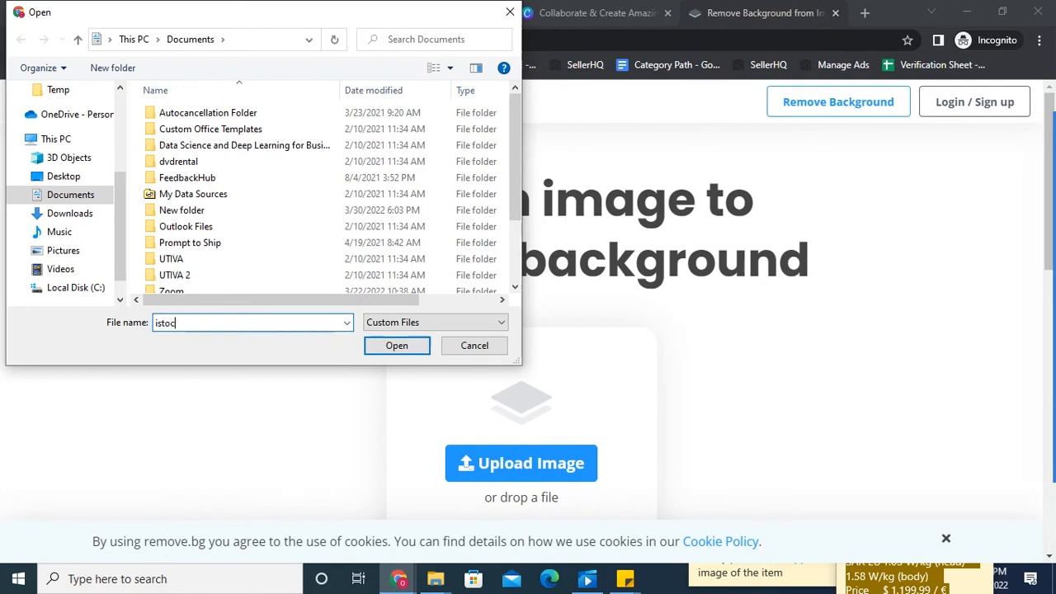
pyautogui.write('k')
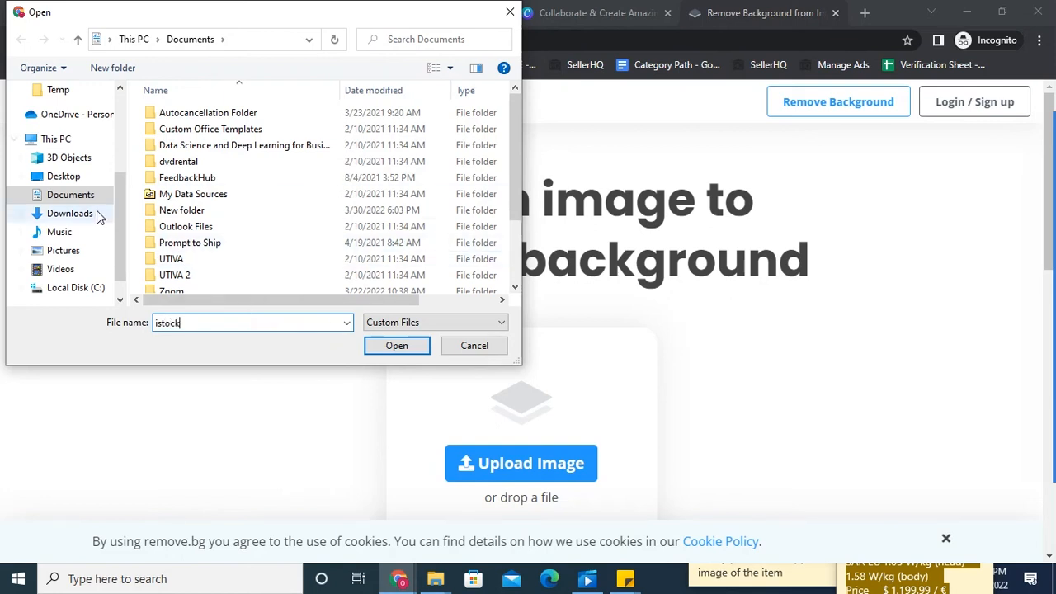
pyautogui.moveTo(74, 247)
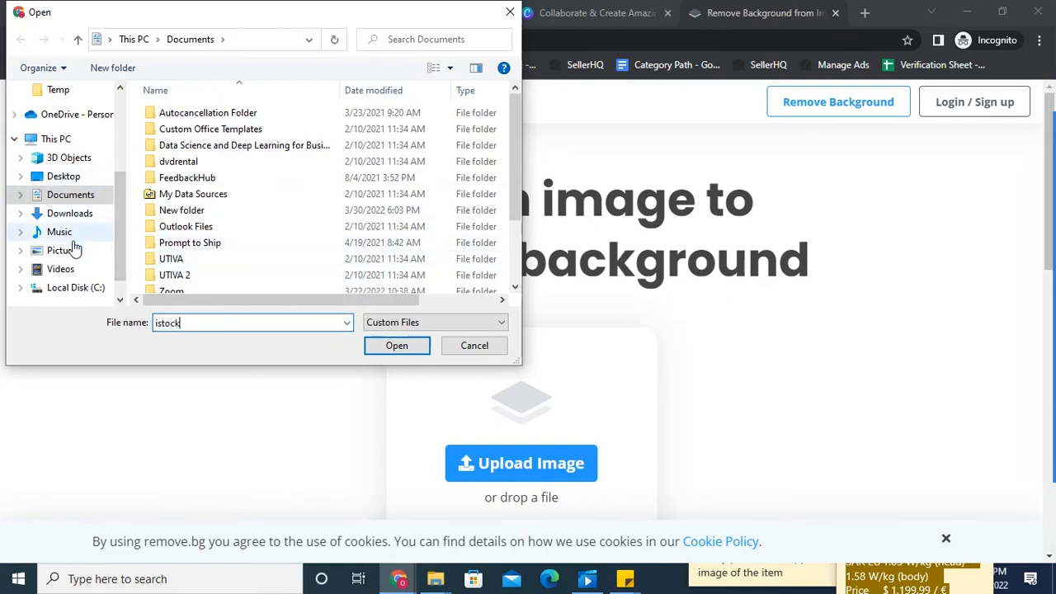
pyautogui.click(63, 251)
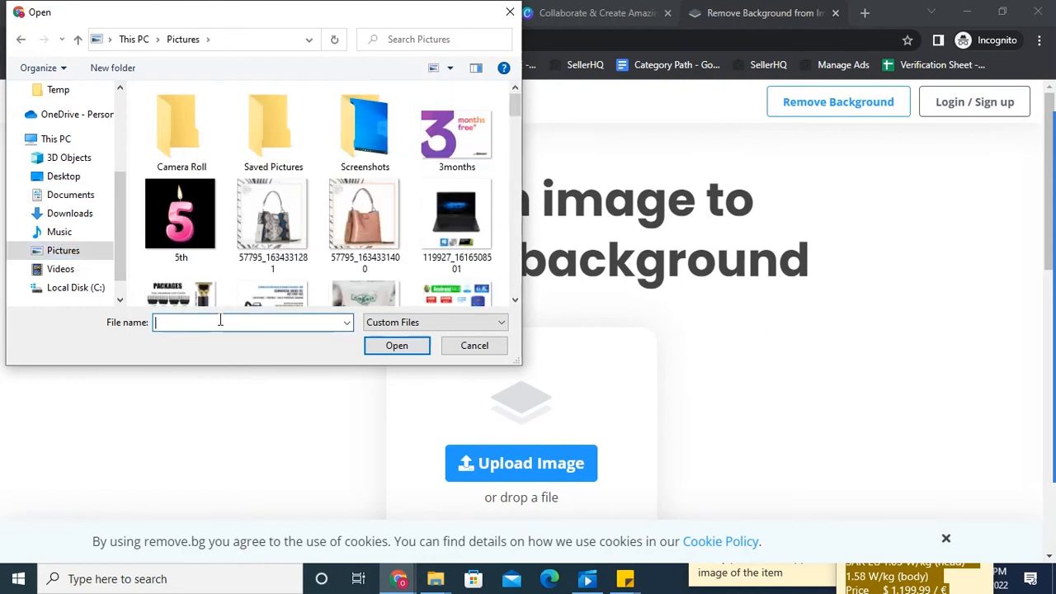
# - Locate and select the 'wear' photo in the Pictures folder
pyautogui.scroll(-3)
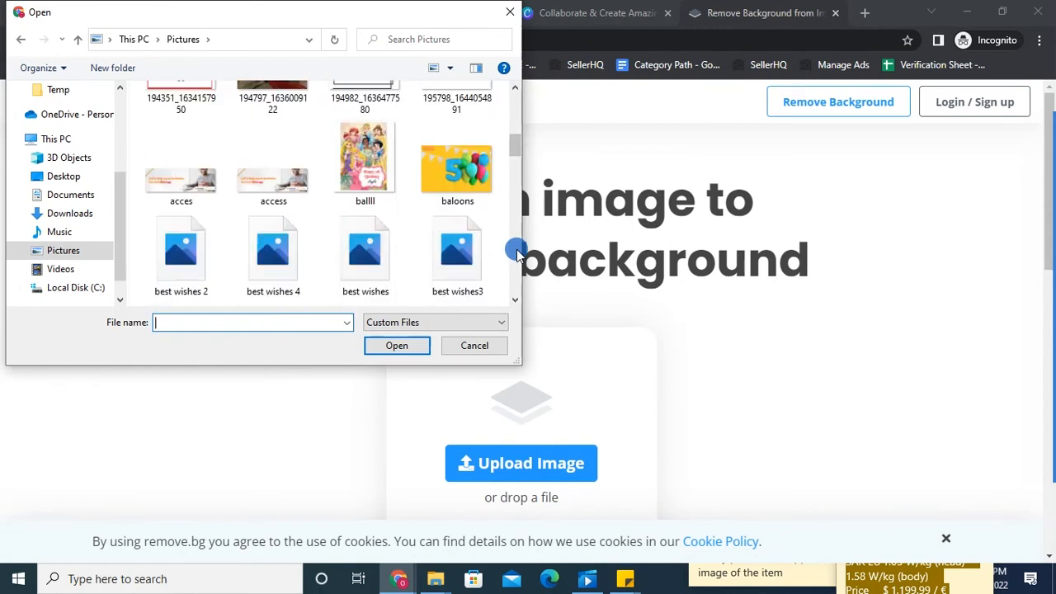
pyautogui.scroll(-3)
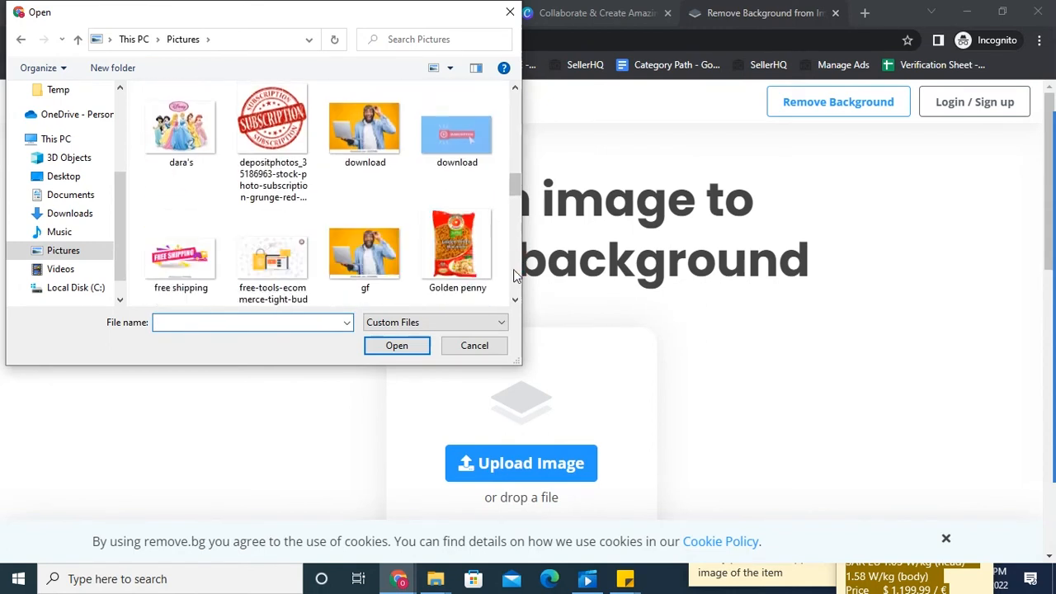
pyautogui.scroll(-3)
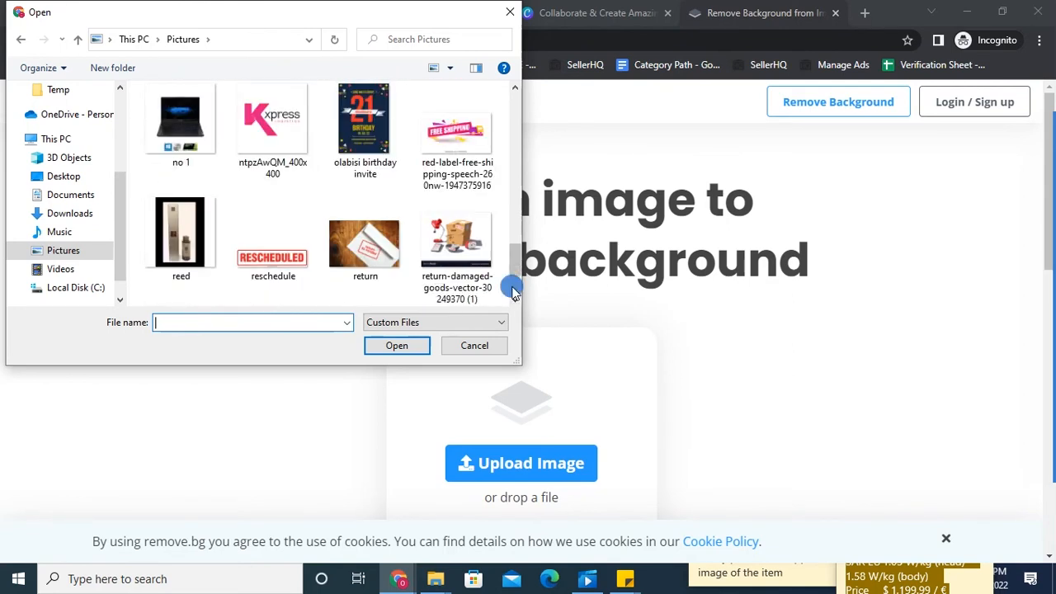
pyautogui.scroll(-3)
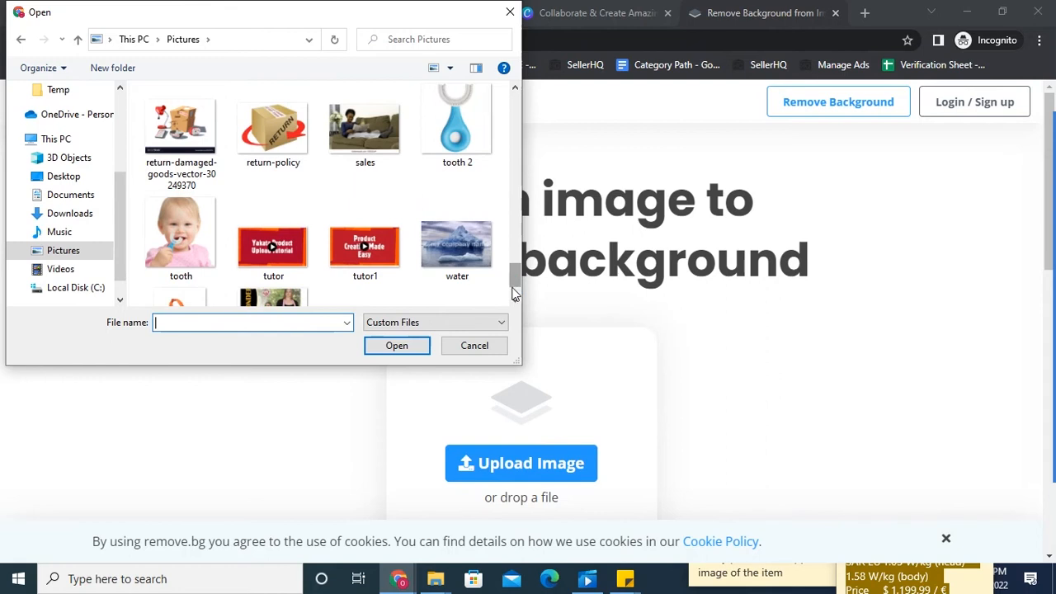
pyautogui.scroll(-3)
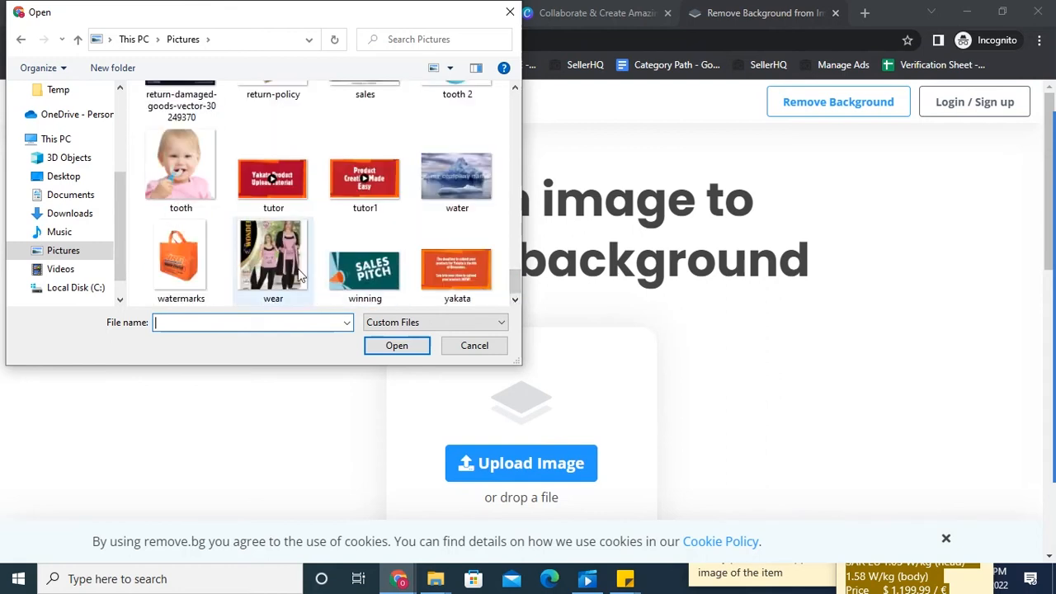
pyautogui.click(274, 261)
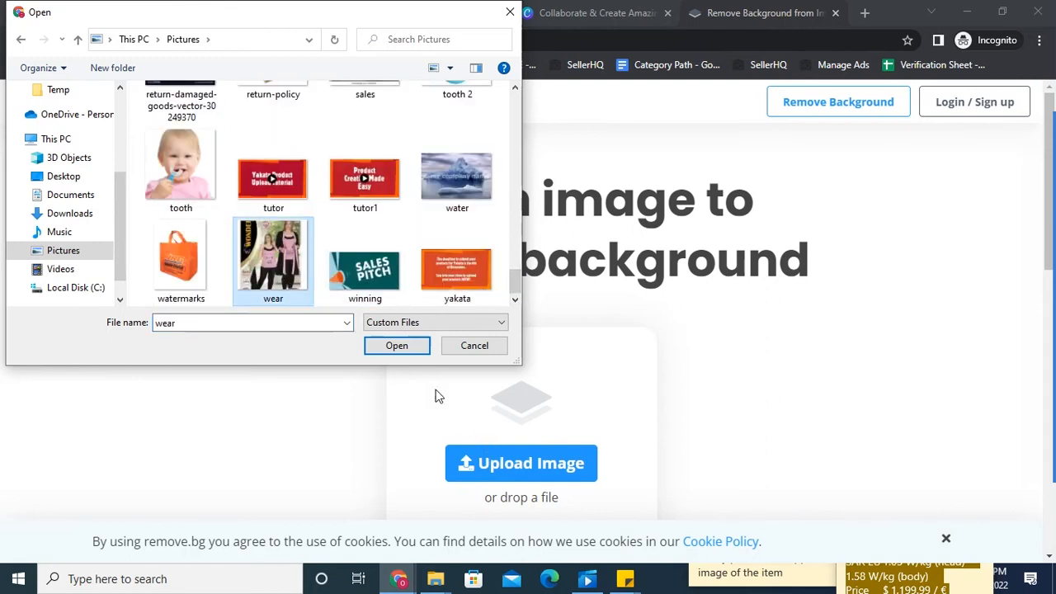
# - Upload the wear photo for background removal and download the resulting preview image
pyautogui.click(476, 345)
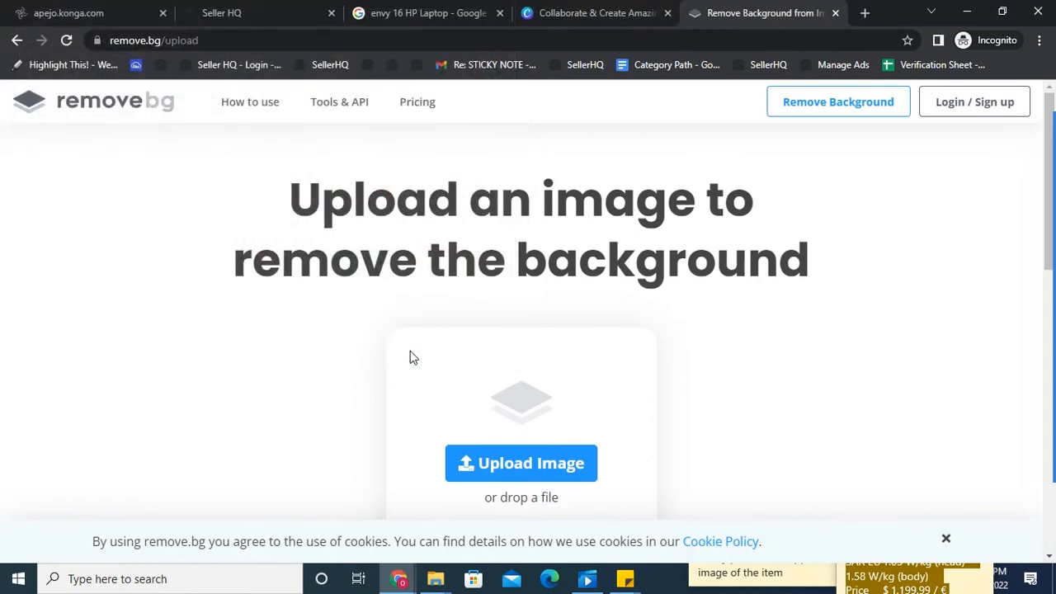
pyautogui.click(522, 463)
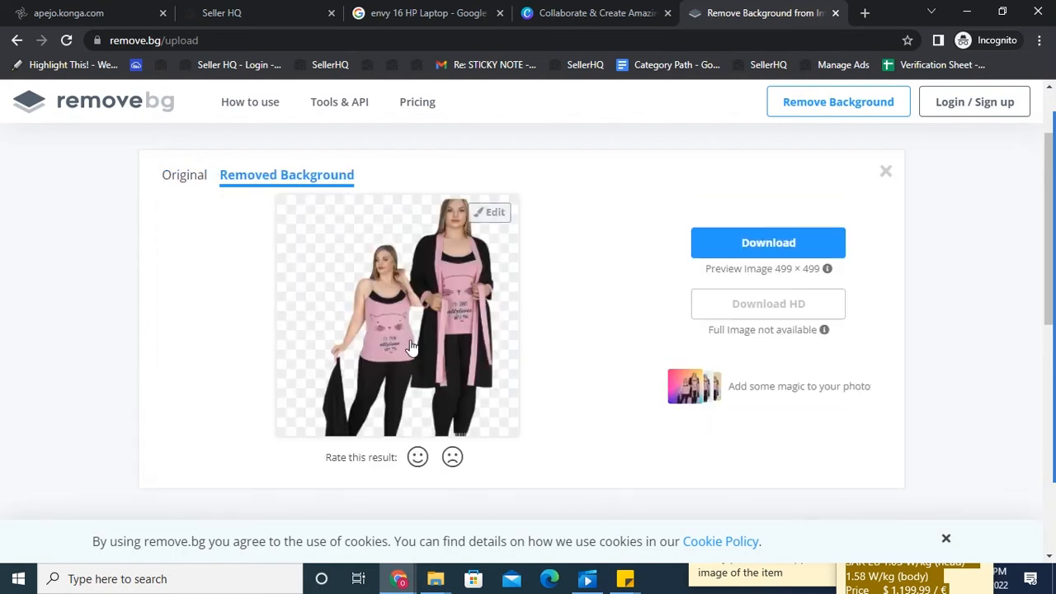
pyautogui.moveTo(574, 281)
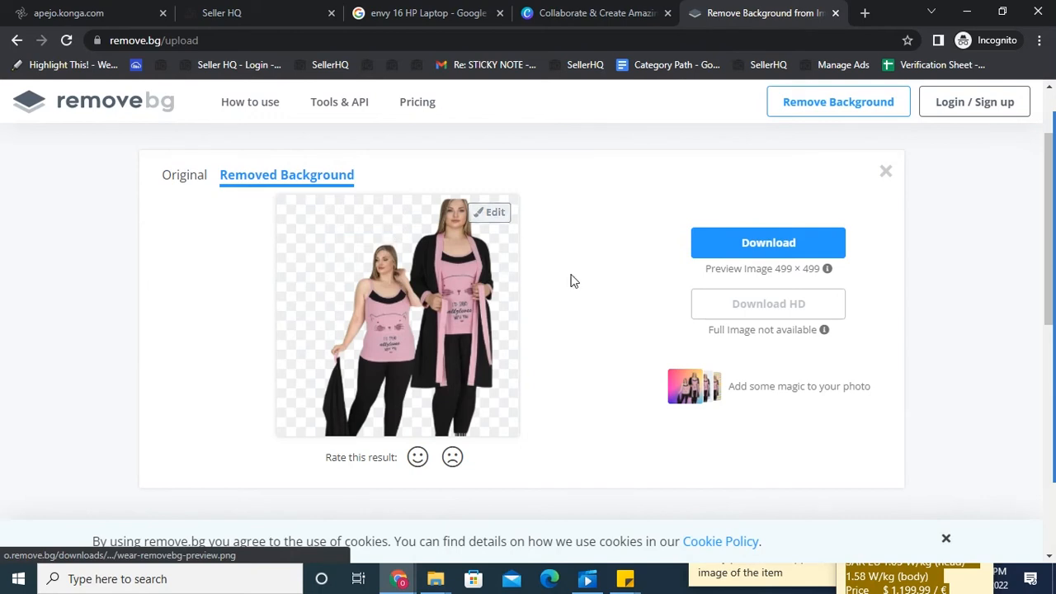
pyautogui.click(769, 241)
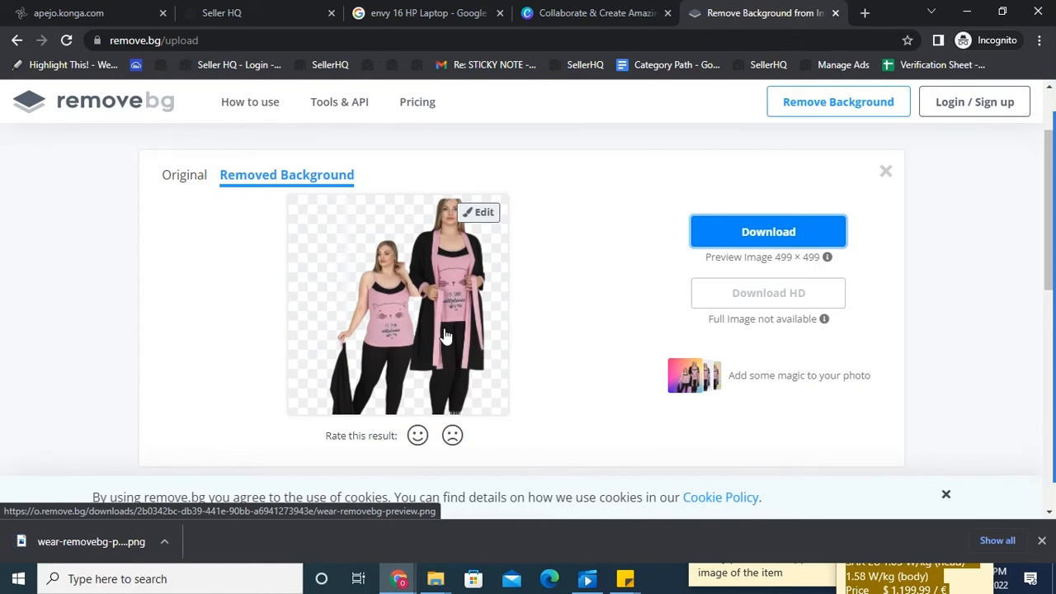
pyautogui.moveTo(142, 542)
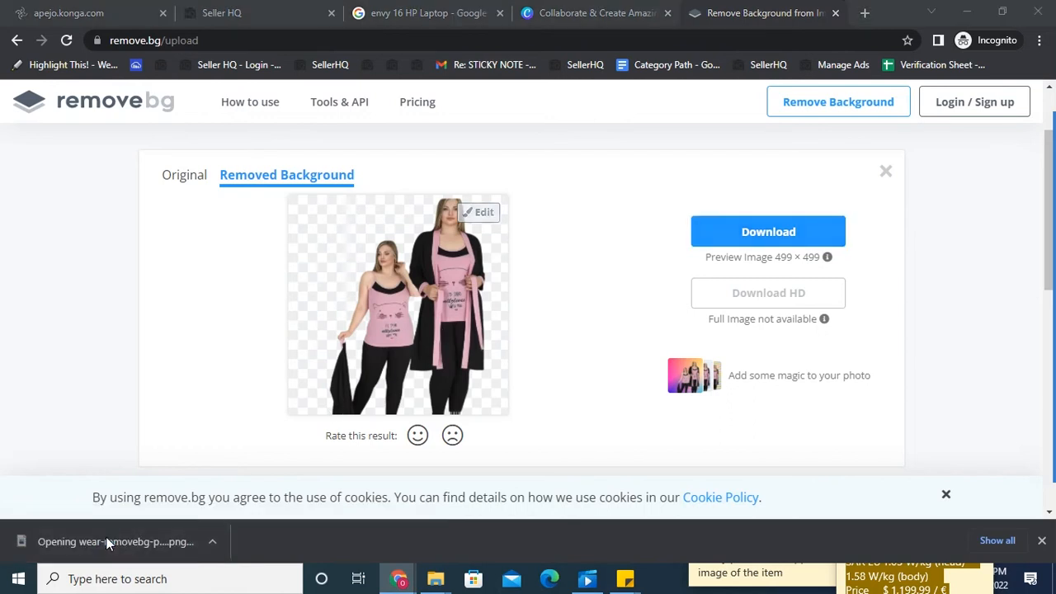
# - View the downloaded background-free wear image in Windows Photos
pyautogui.click(115, 541)
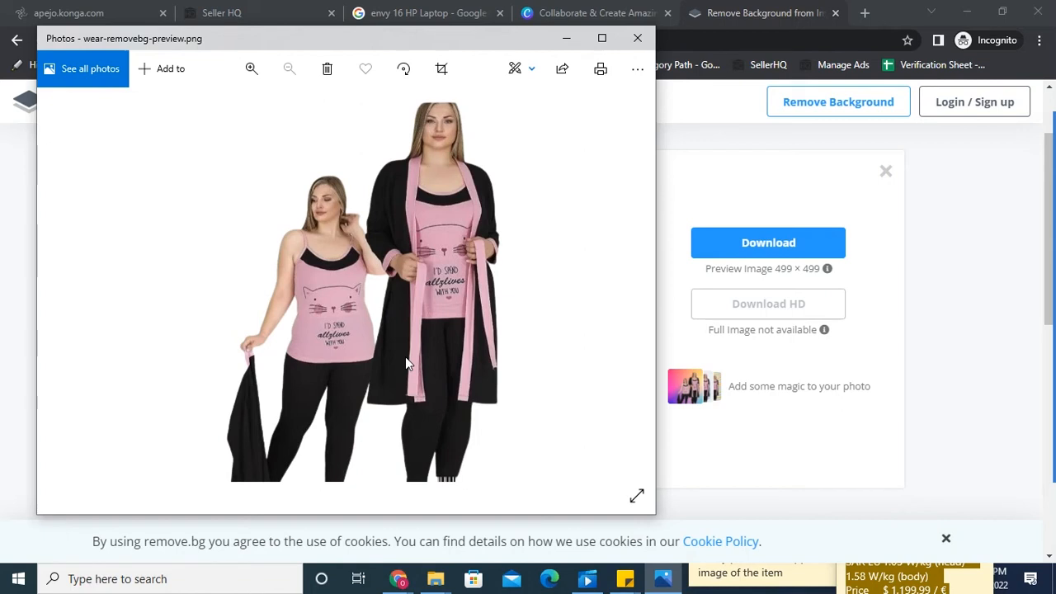
pyautogui.moveTo(637, 40)
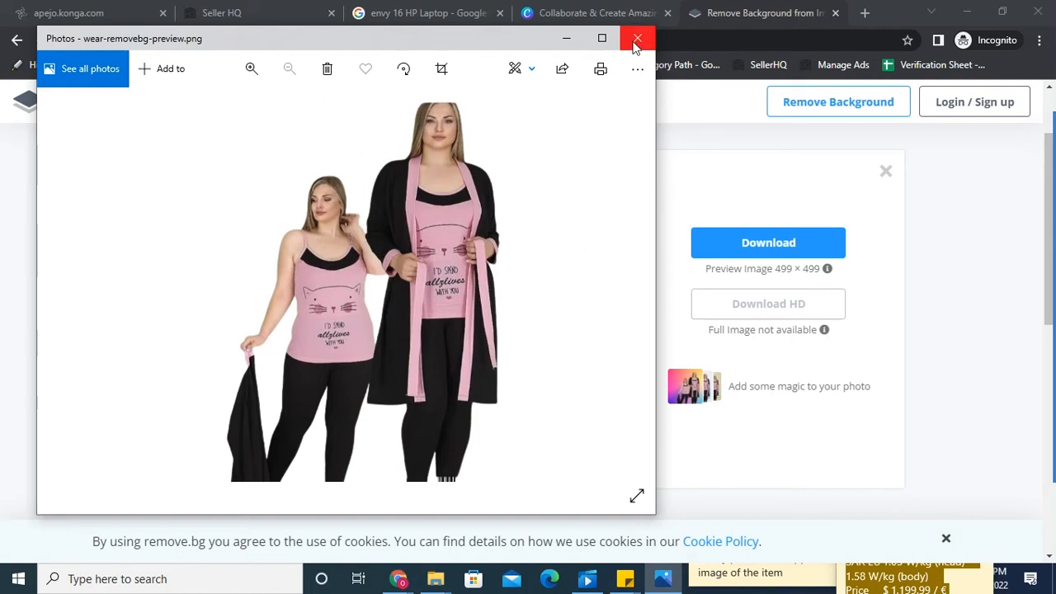
# - Close Photos and load the theinpaint.com editor link from the sticky note in a new tab
pyautogui.click(638, 39)
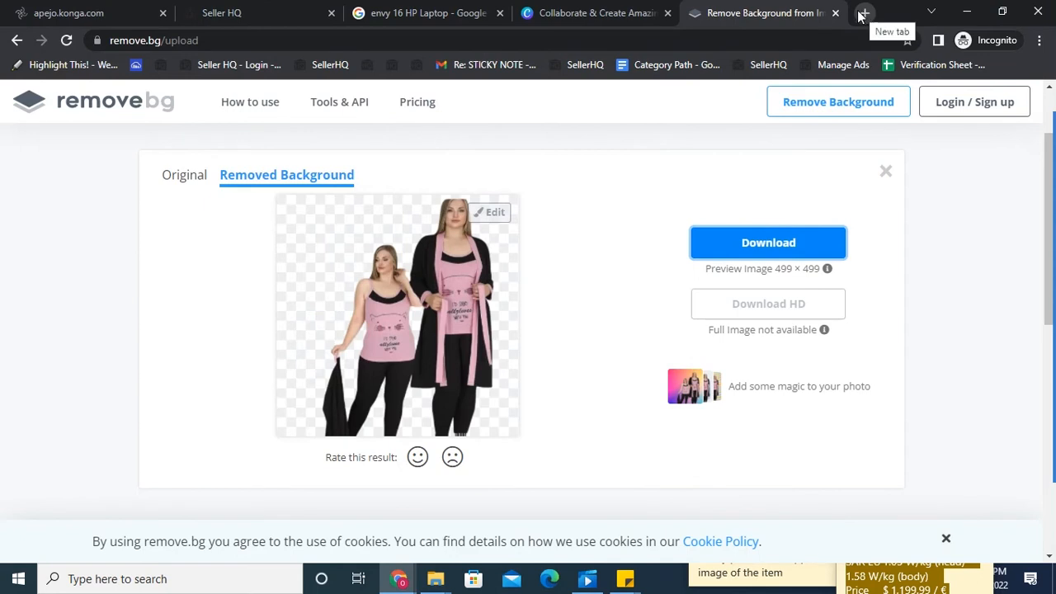
pyautogui.moveTo(382, 146)
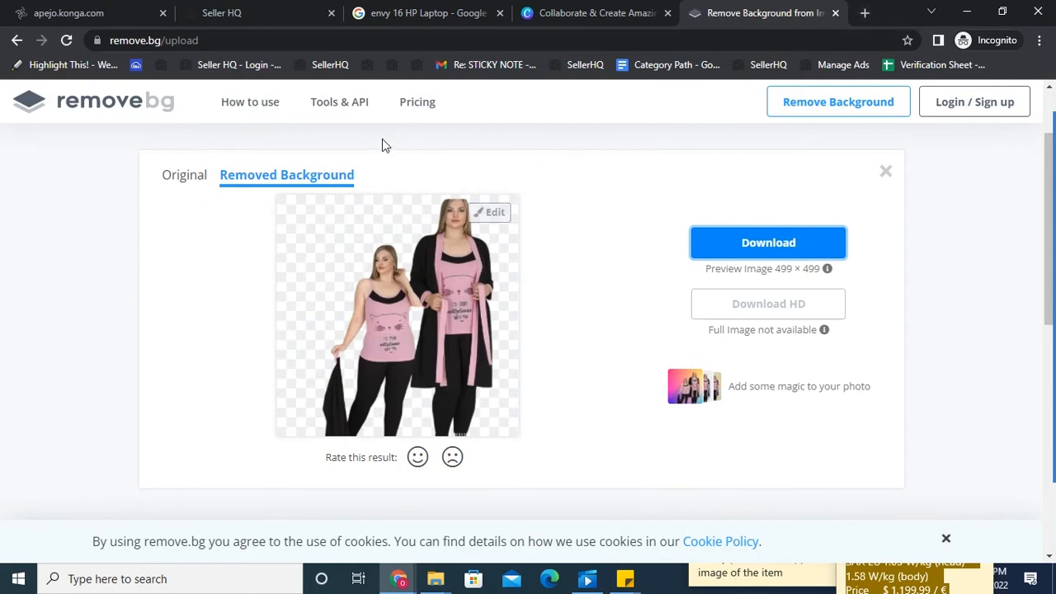
pyautogui.moveTo(865, 13)
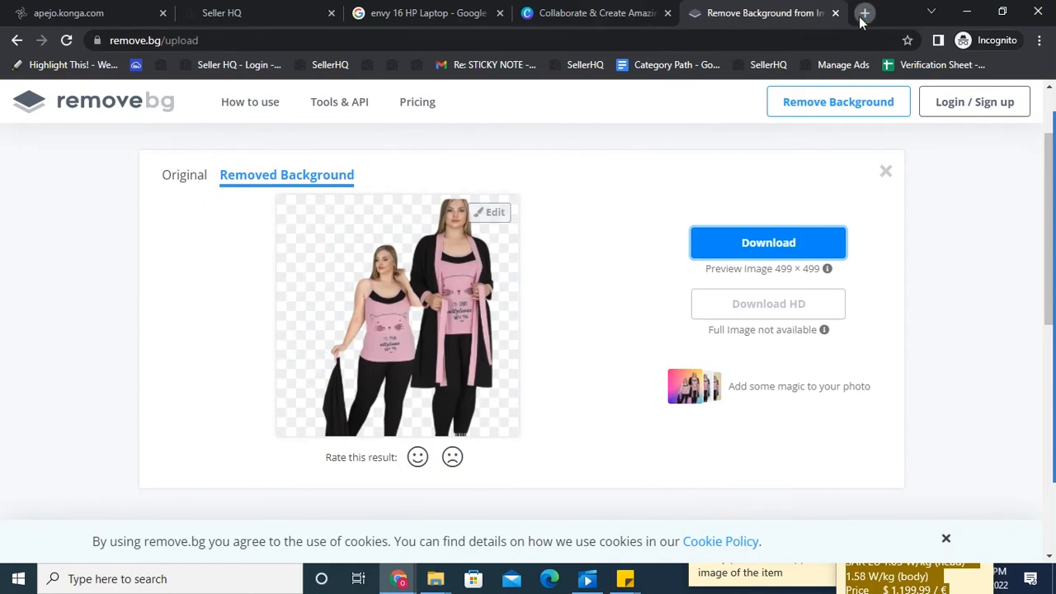
pyautogui.click(865, 14)
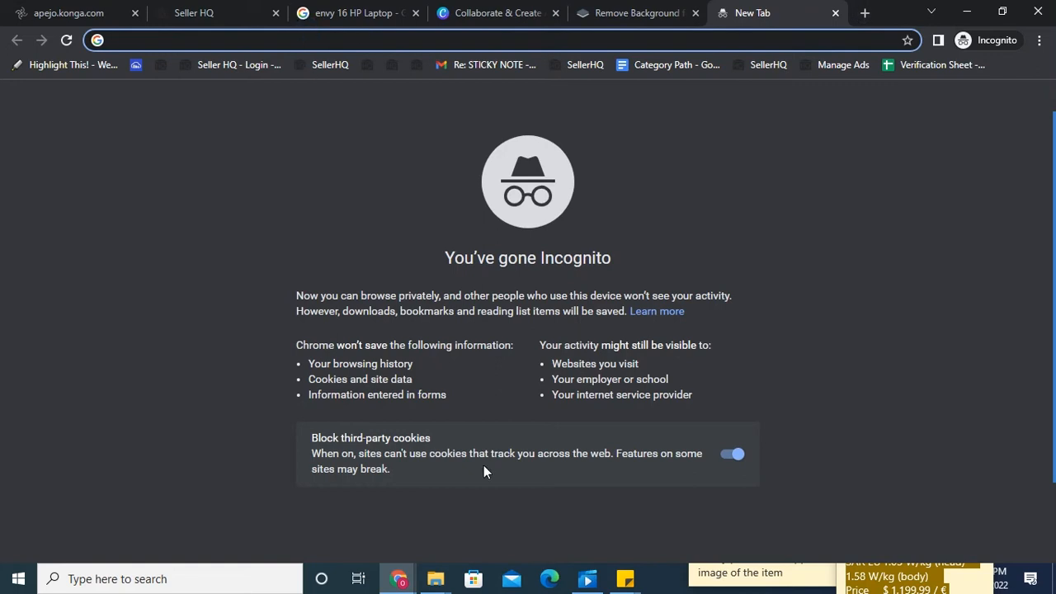
pyautogui.moveTo(944, 515)
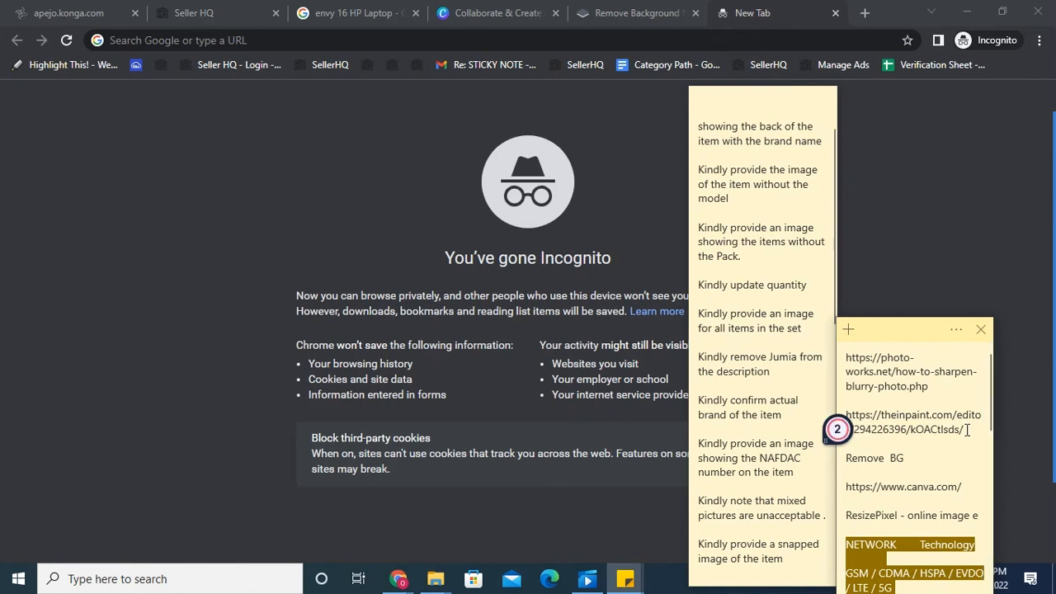
pyautogui.doubleClick(911, 422)
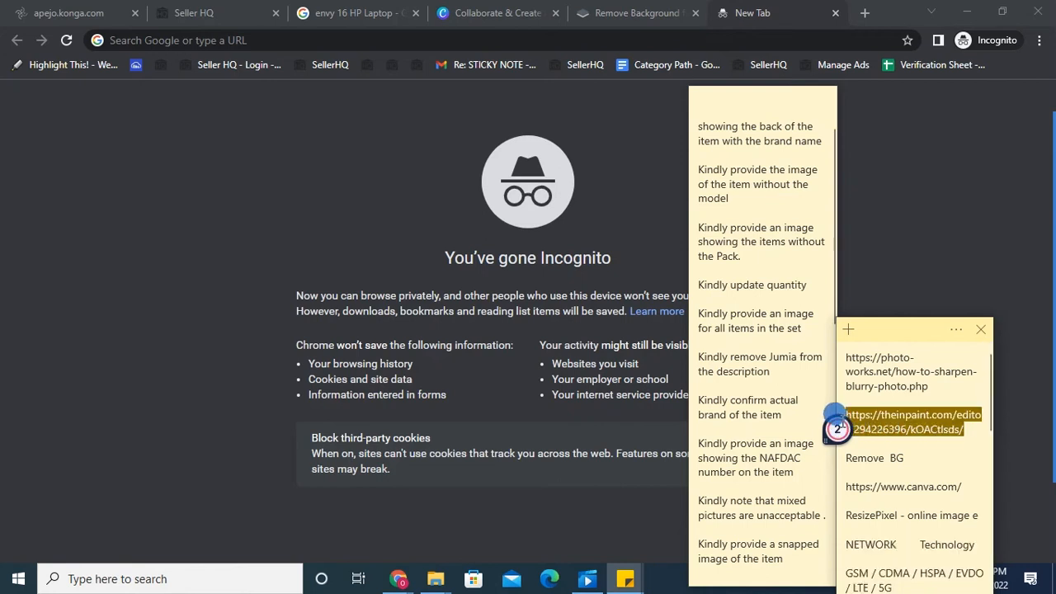
pyautogui.moveTo(819, 403)
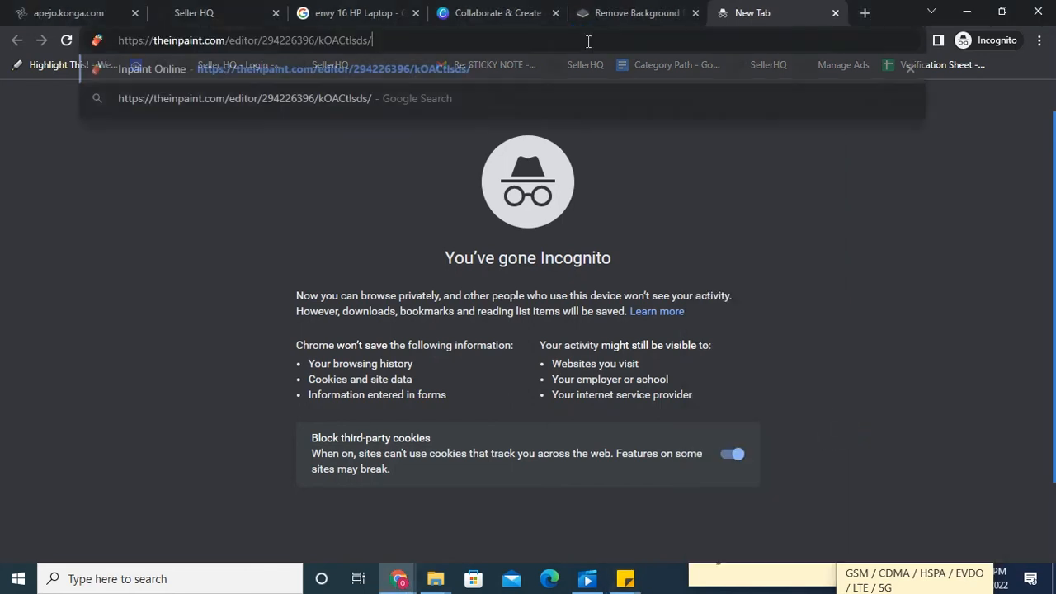
pyautogui.press('Return')
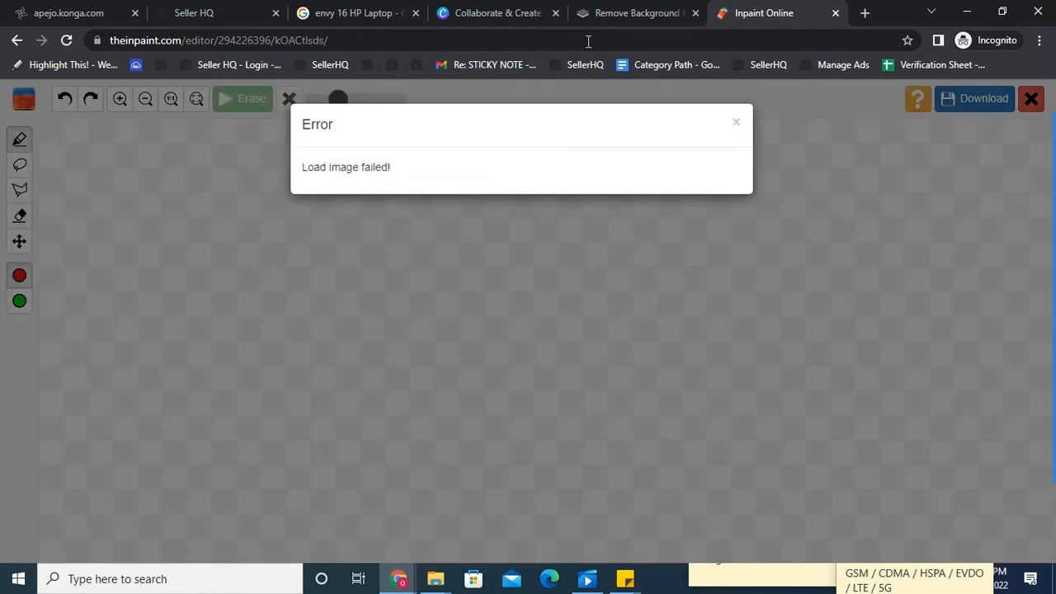
pyautogui.moveTo(736, 125)
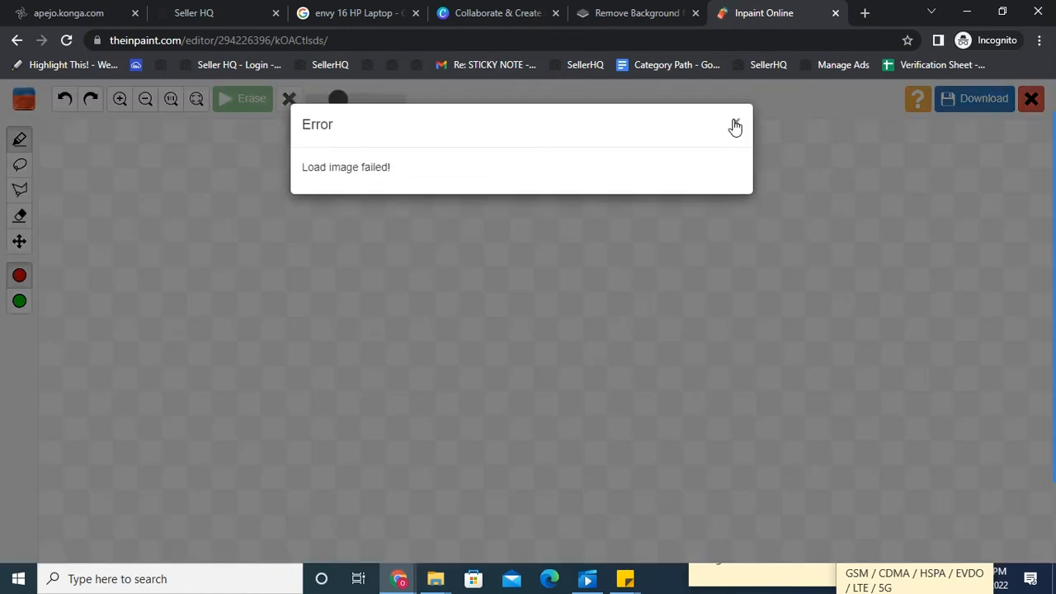
# - Dismiss the load error and pick the 'watermarks' bag photo from Pictures to upload
pyautogui.click(737, 125)
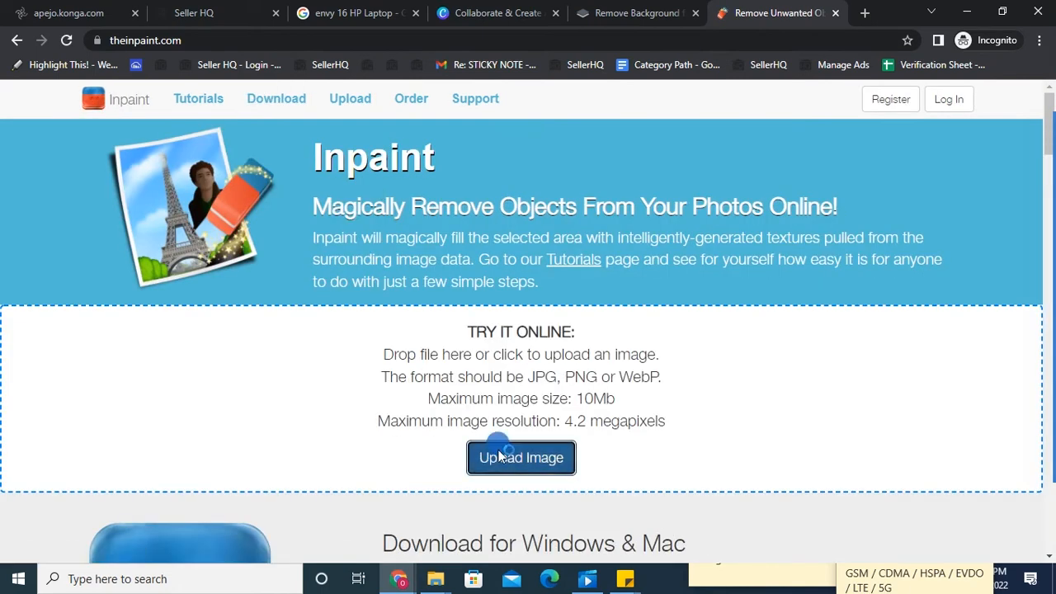
pyautogui.click(521, 458)
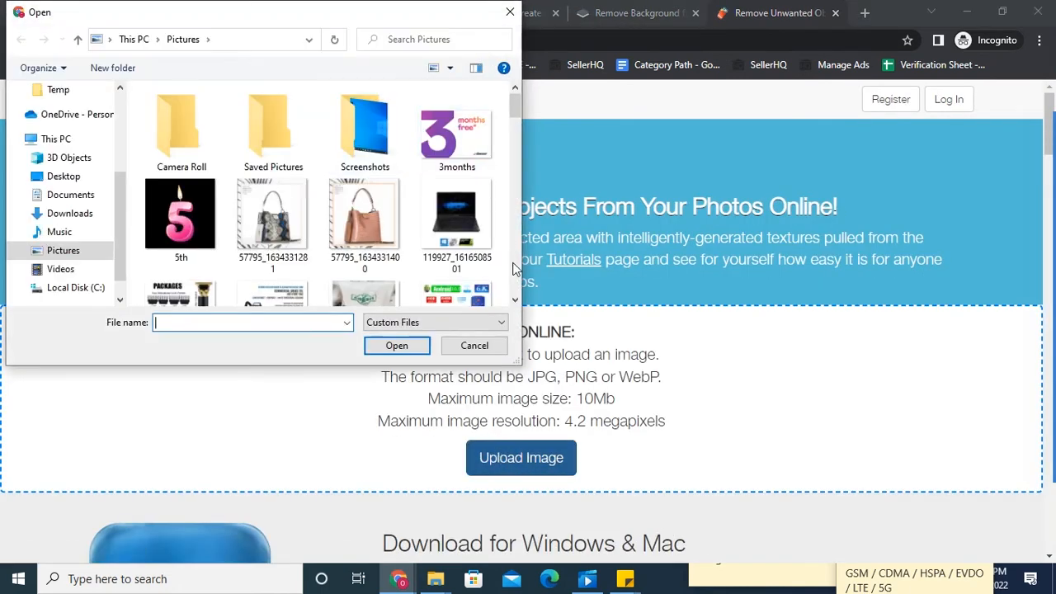
pyautogui.scroll(-3)
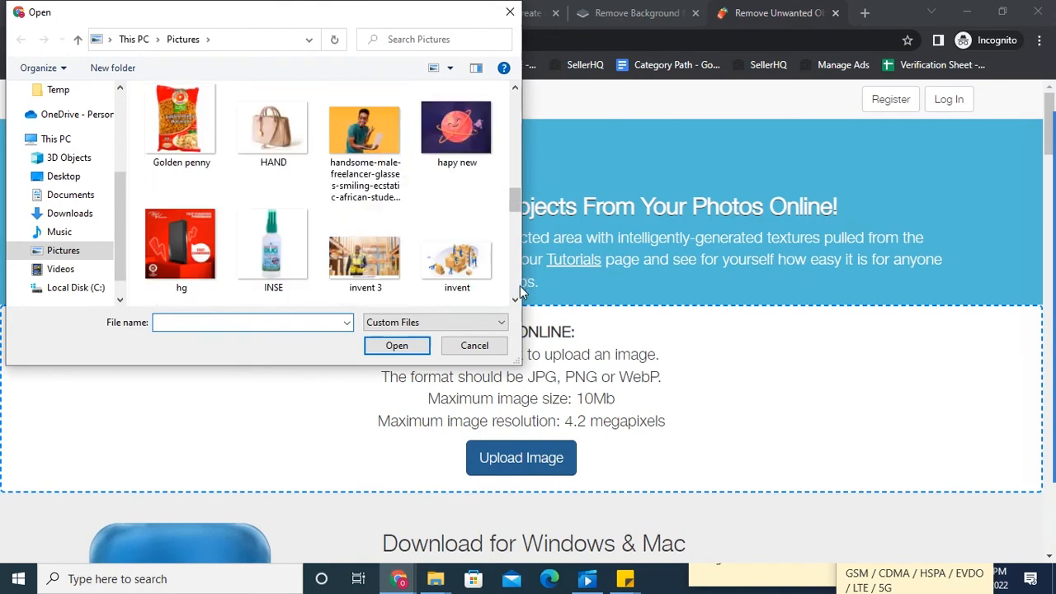
pyautogui.scroll(-3)
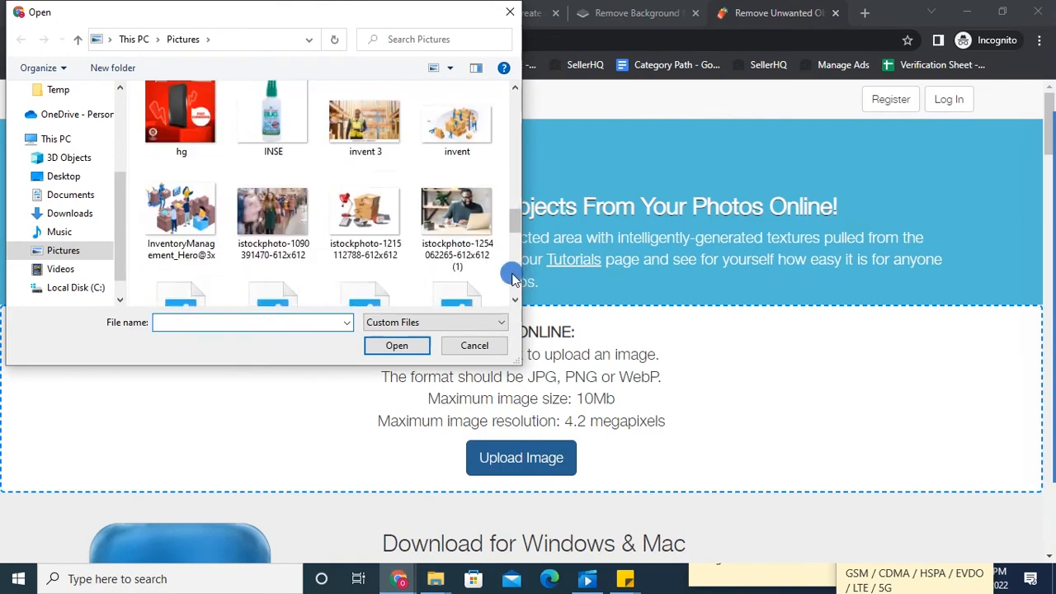
pyautogui.scroll(-3)
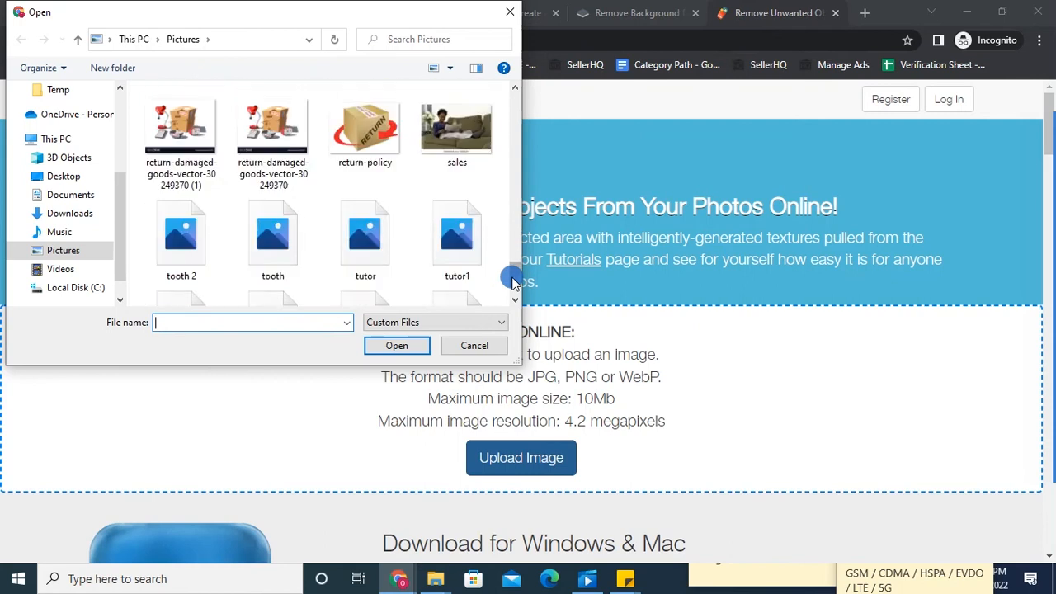
pyautogui.scroll(-3)
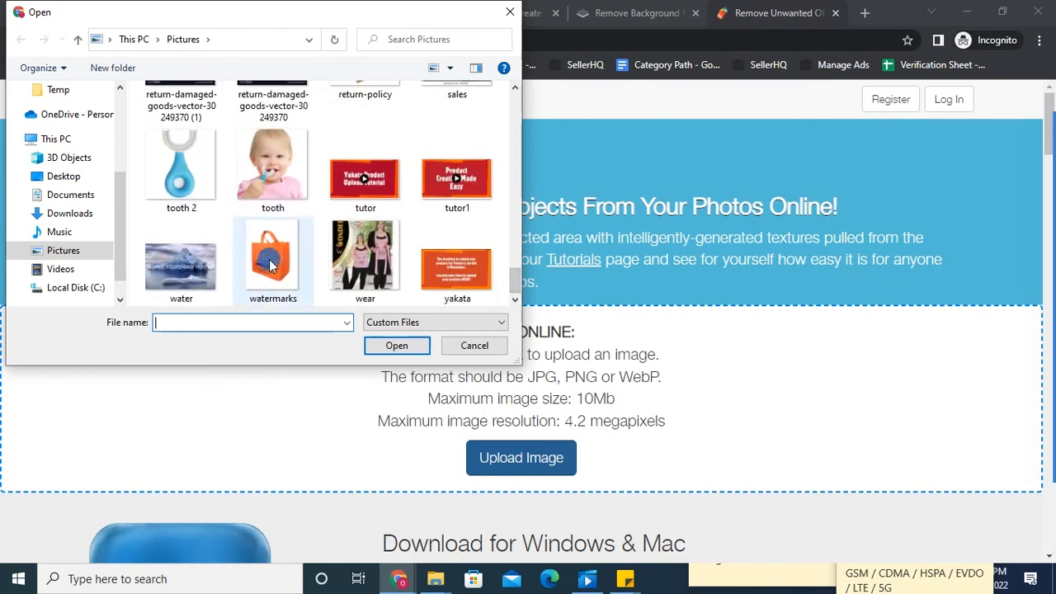
pyautogui.click(272, 251)
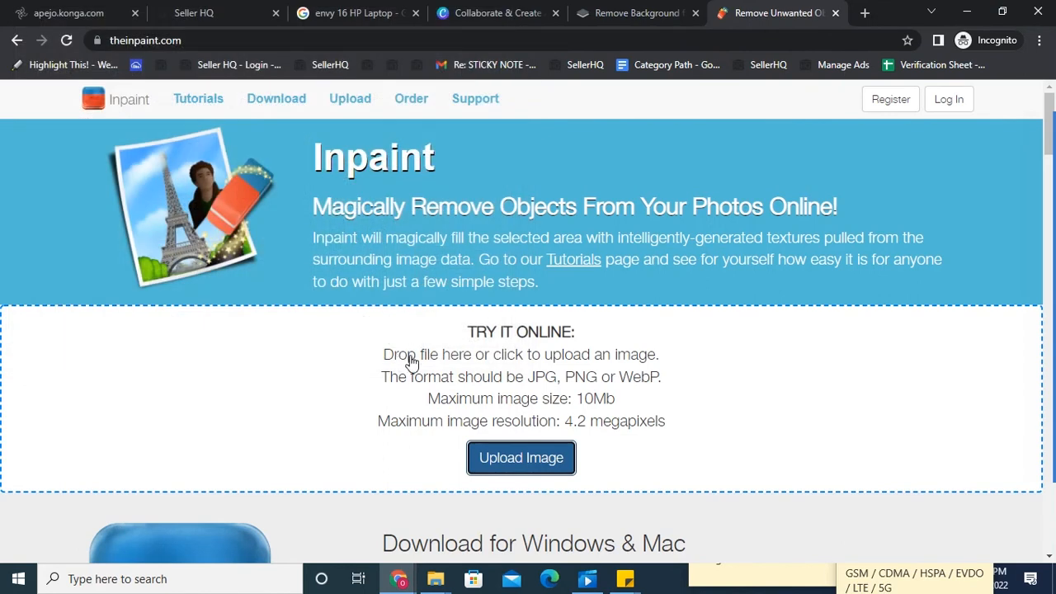
# - Load the orange bag photo into the editor, mark the watermark beside the NRG logo and erase it
pyautogui.click(522, 459)
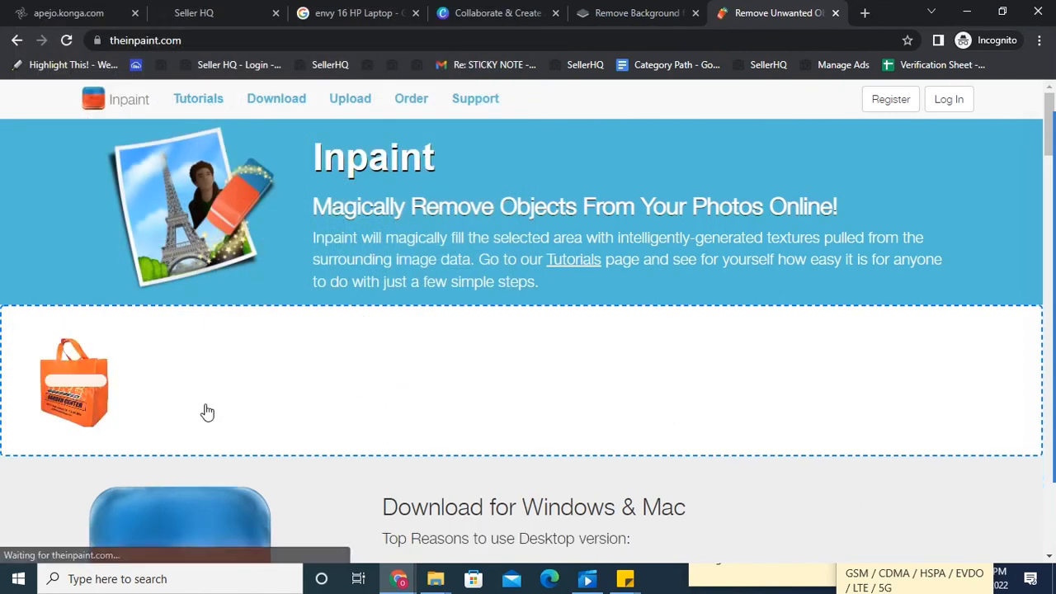
pyautogui.click(72, 383)
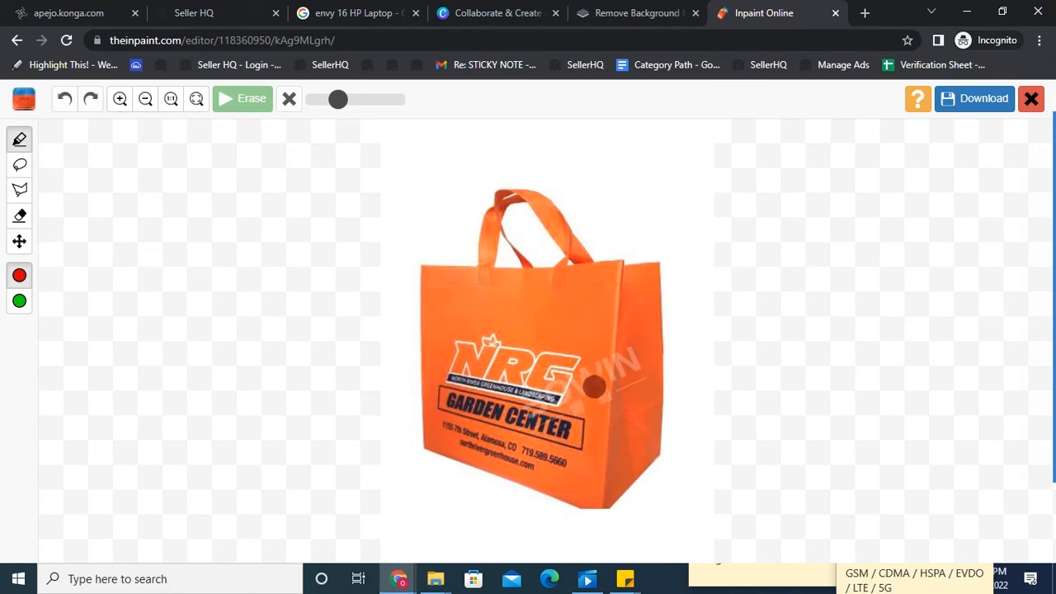
pyautogui.moveTo(593, 386); pyautogui.dragTo(614, 356)
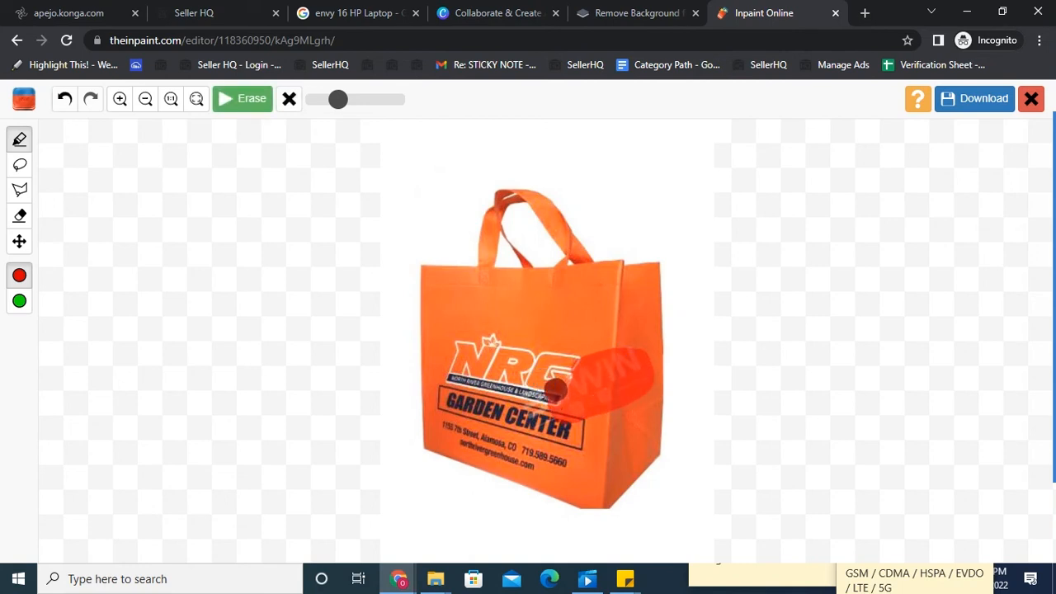
pyautogui.click(243, 99)
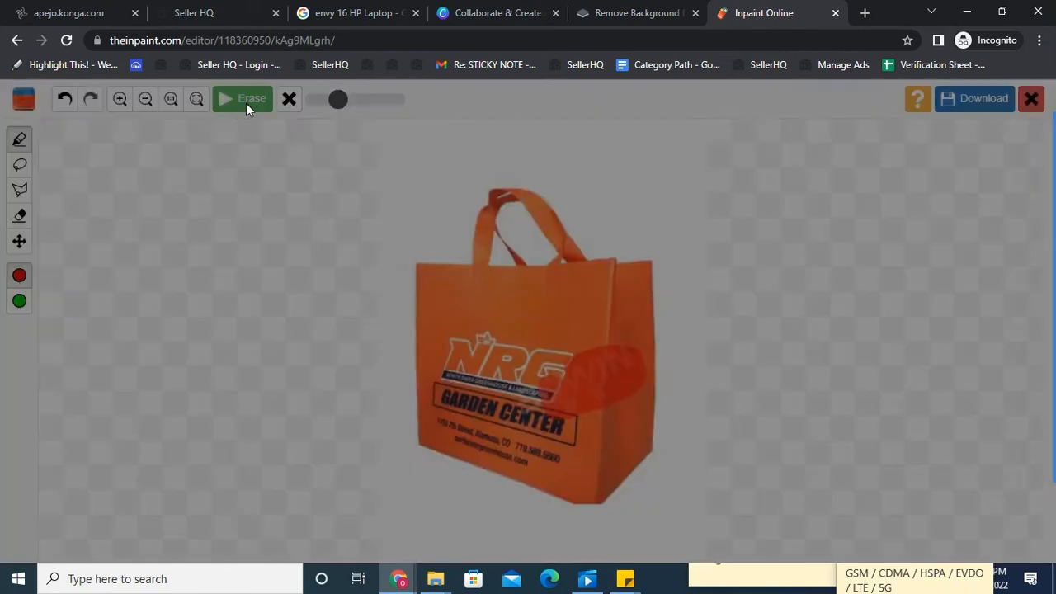
pyautogui.click(241, 99)
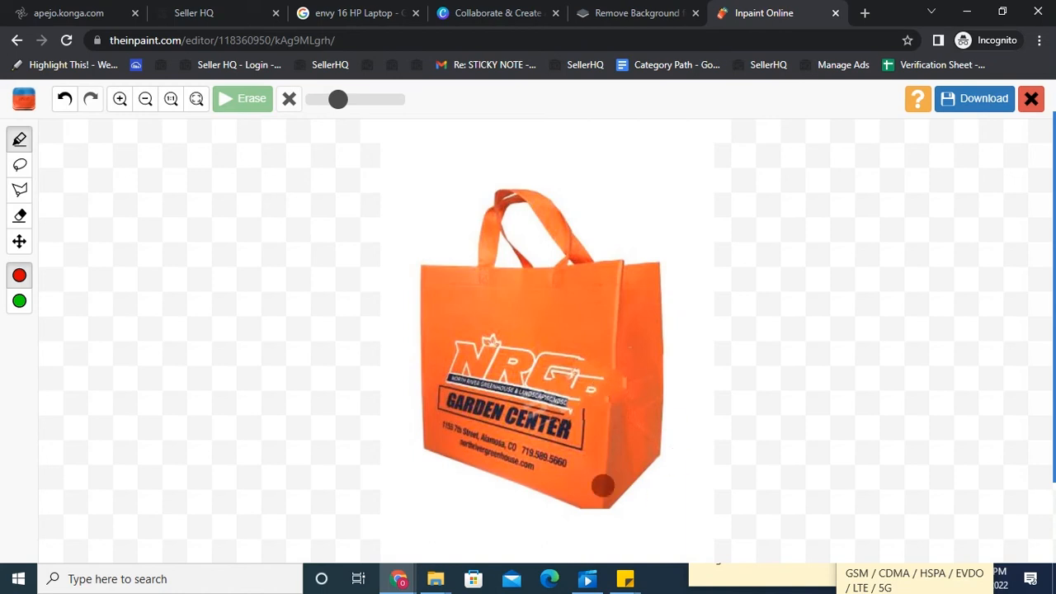
pyautogui.moveTo(726, 502)
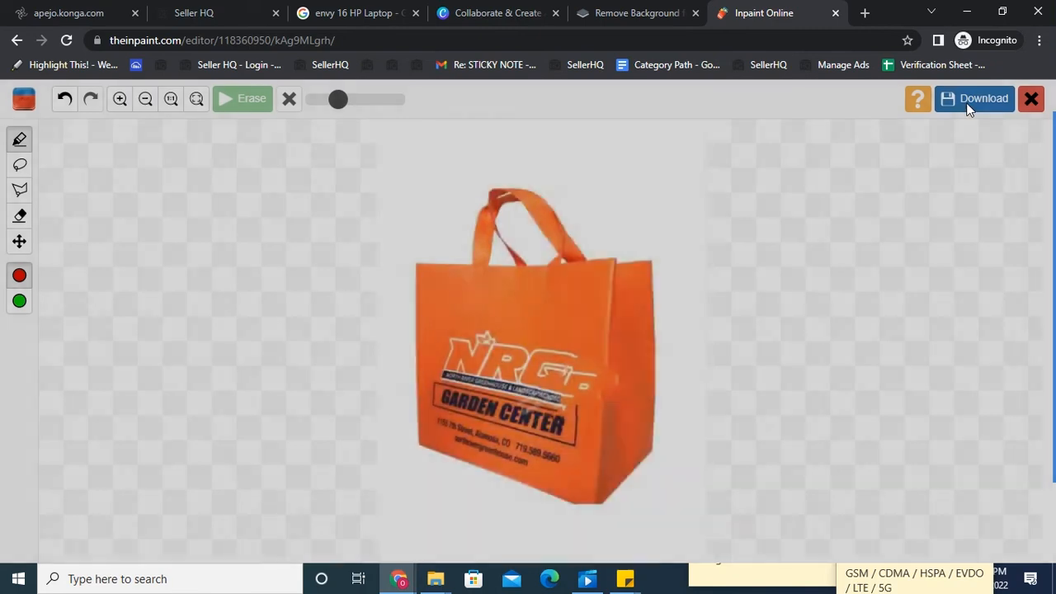
# - Request a download of the cleaned photo, dismiss the purchase-credits prompt and start a new tab
pyautogui.click(973, 99)
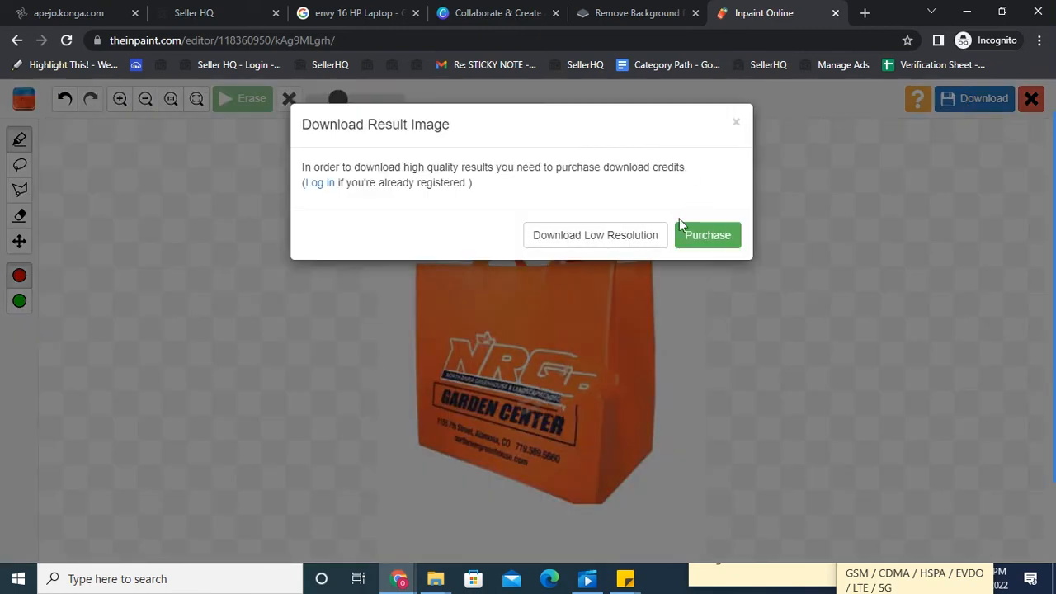
pyautogui.moveTo(534, 170)
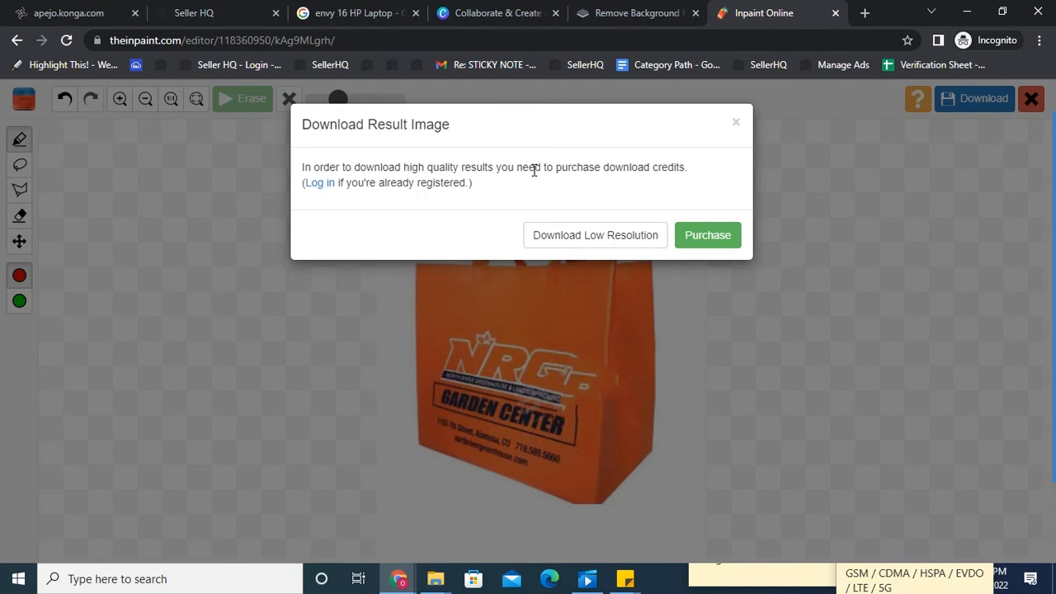
pyautogui.moveTo(806, 106)
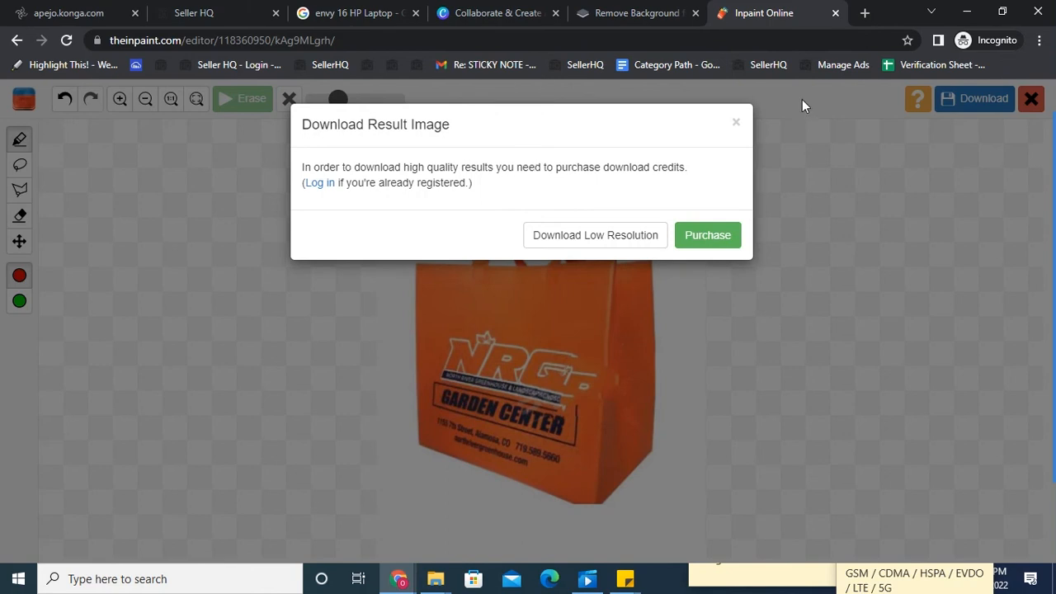
pyautogui.click(865, 13)
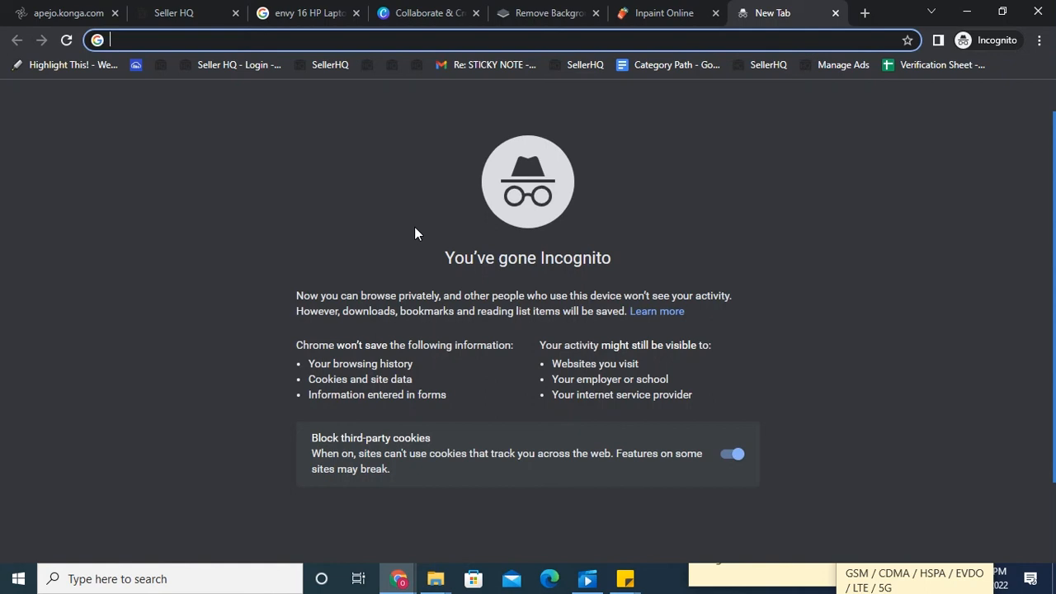
pyautogui.moveTo(720, 528)
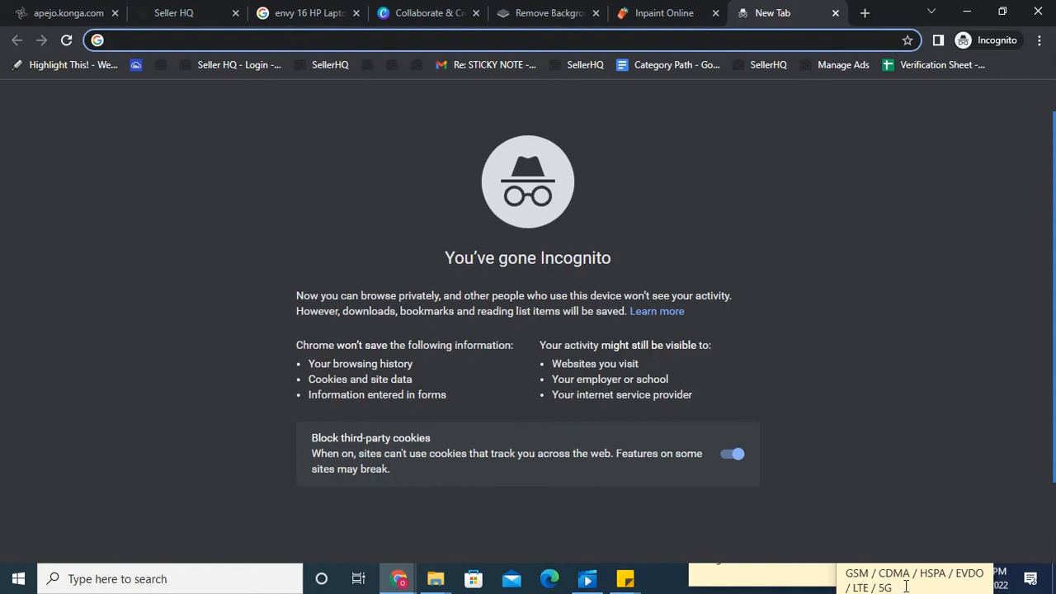
# - Bring the sticky note with the saved website links to the front
pyautogui.click(624, 578)
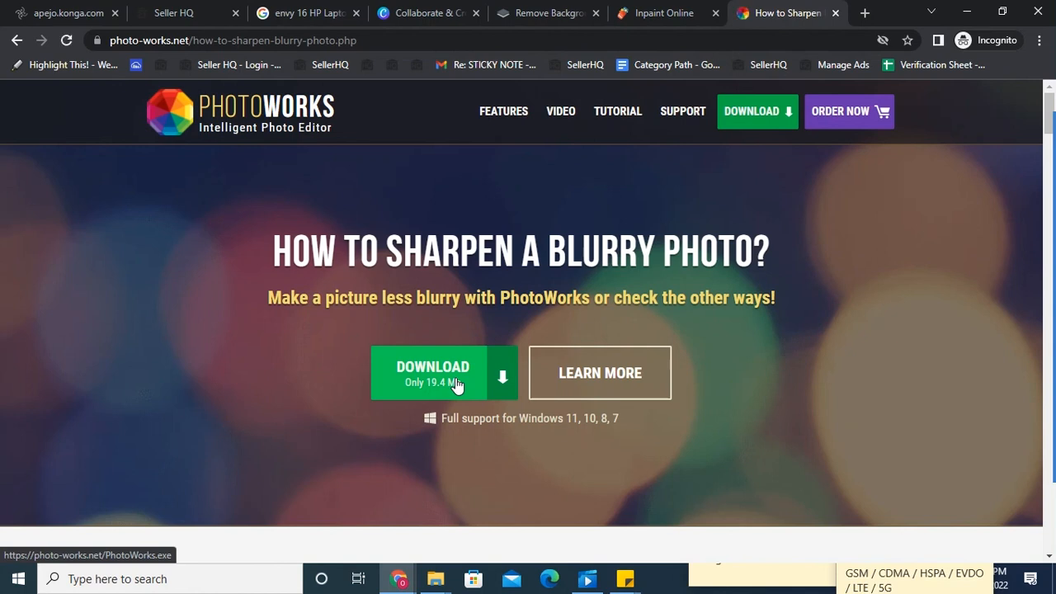
pyautogui.moveTo(452, 388)
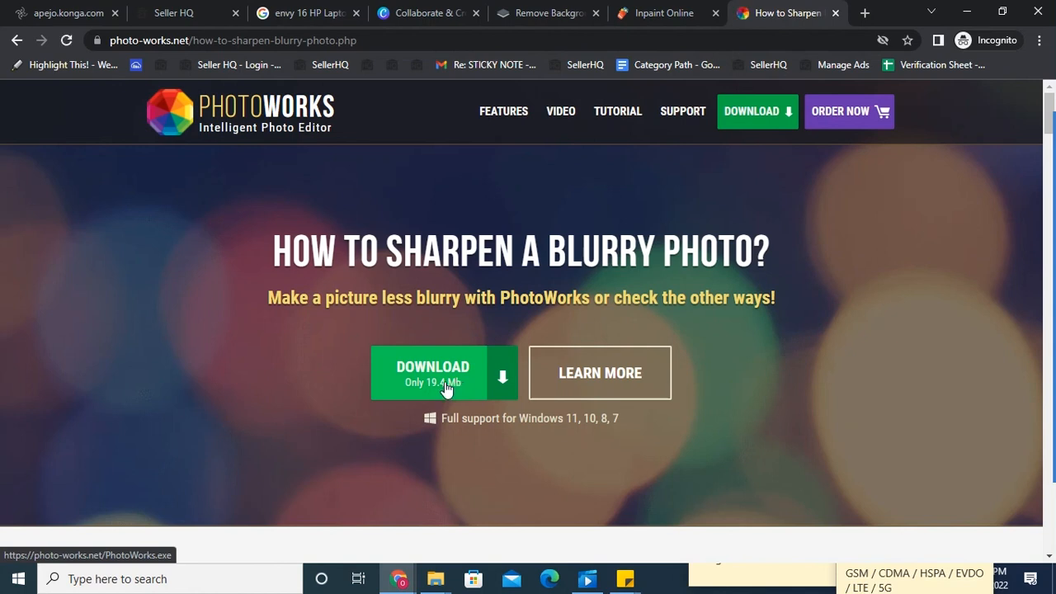